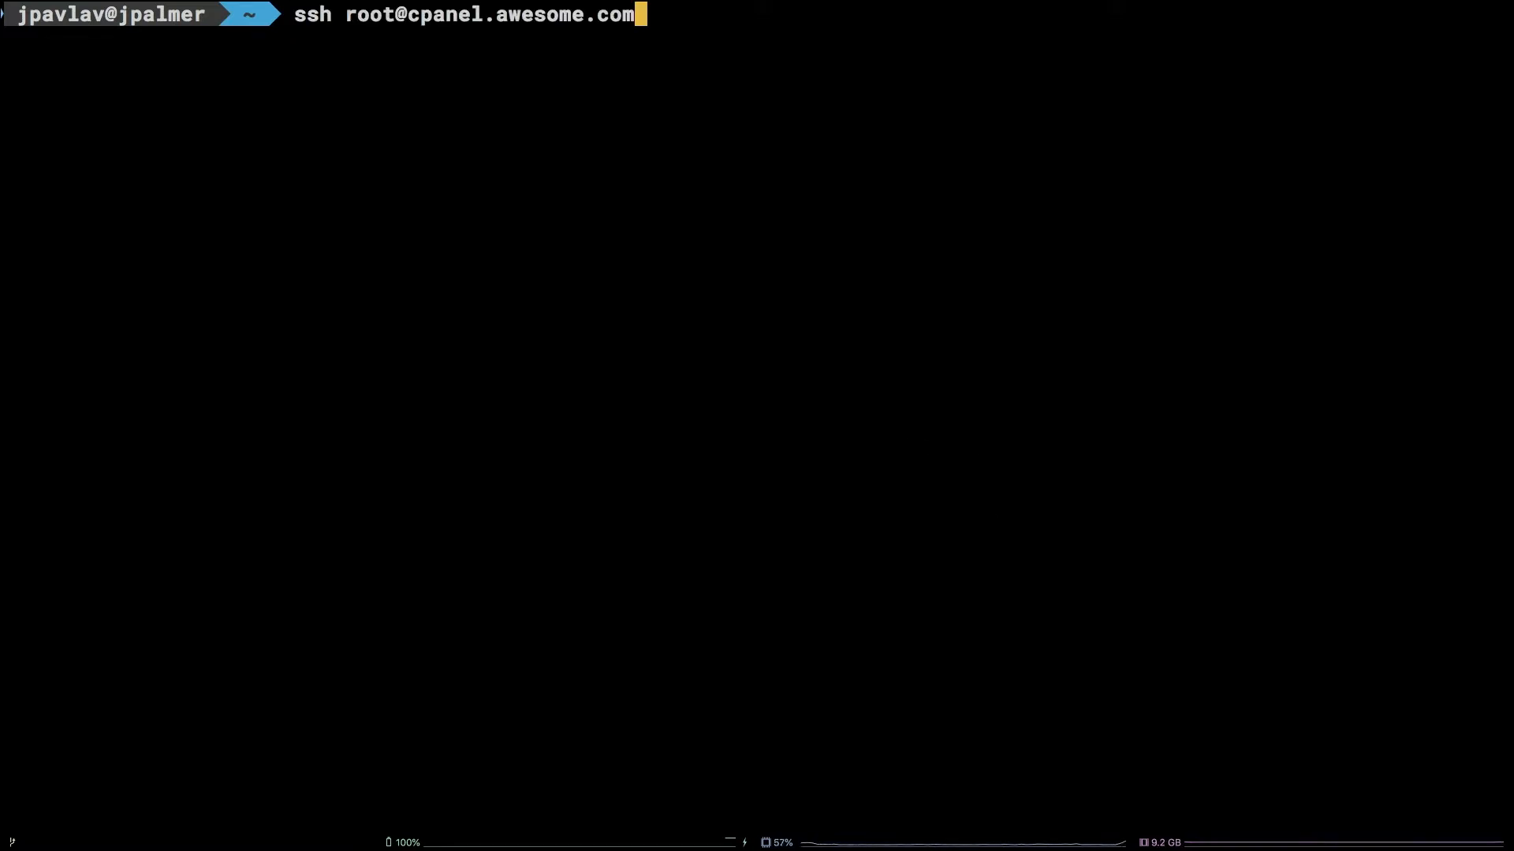
key("Return")
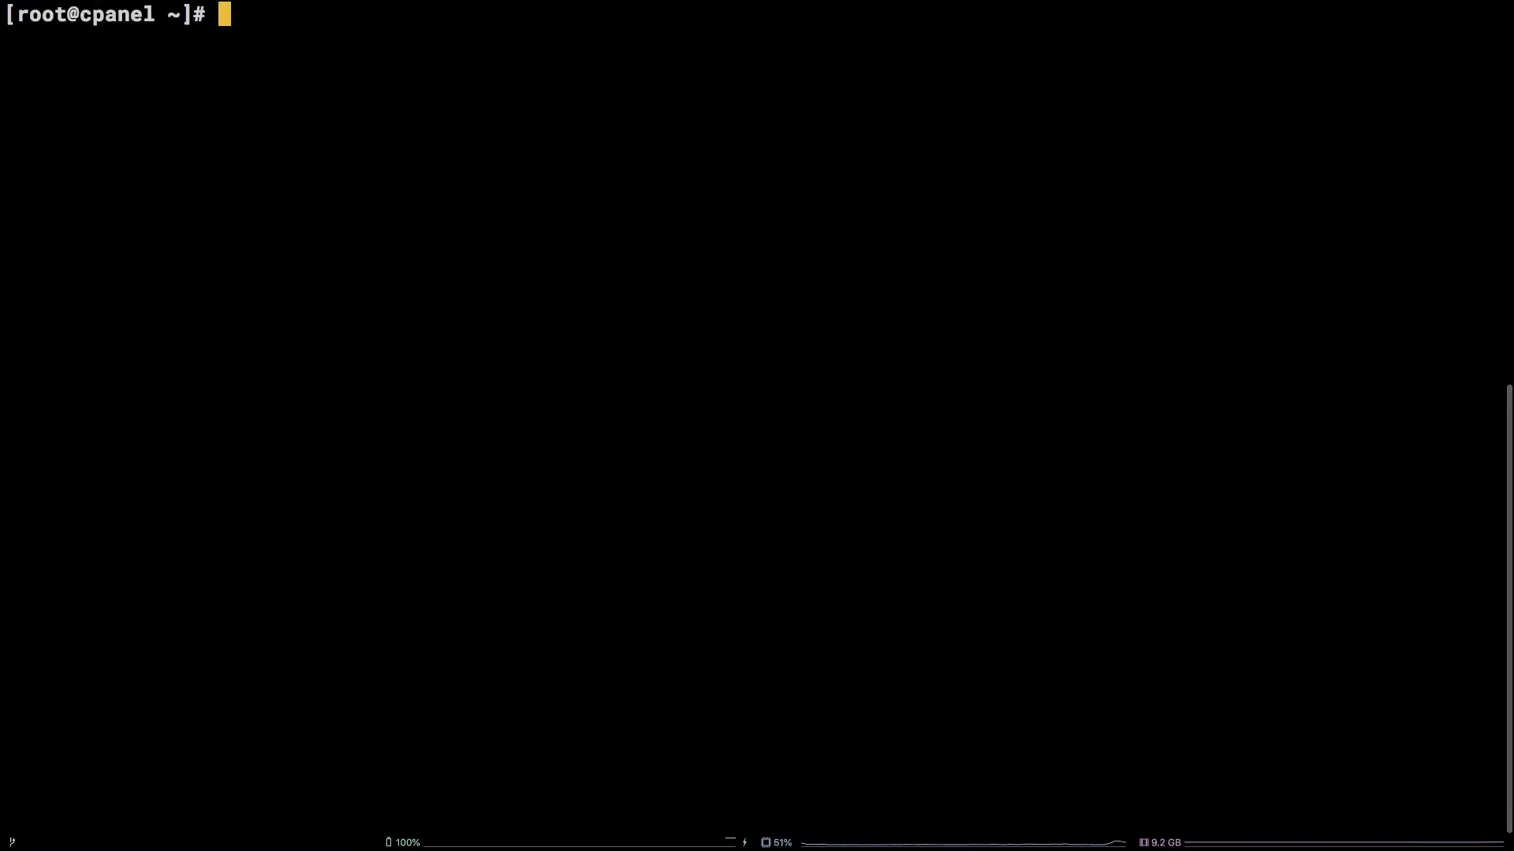
type("whoami")
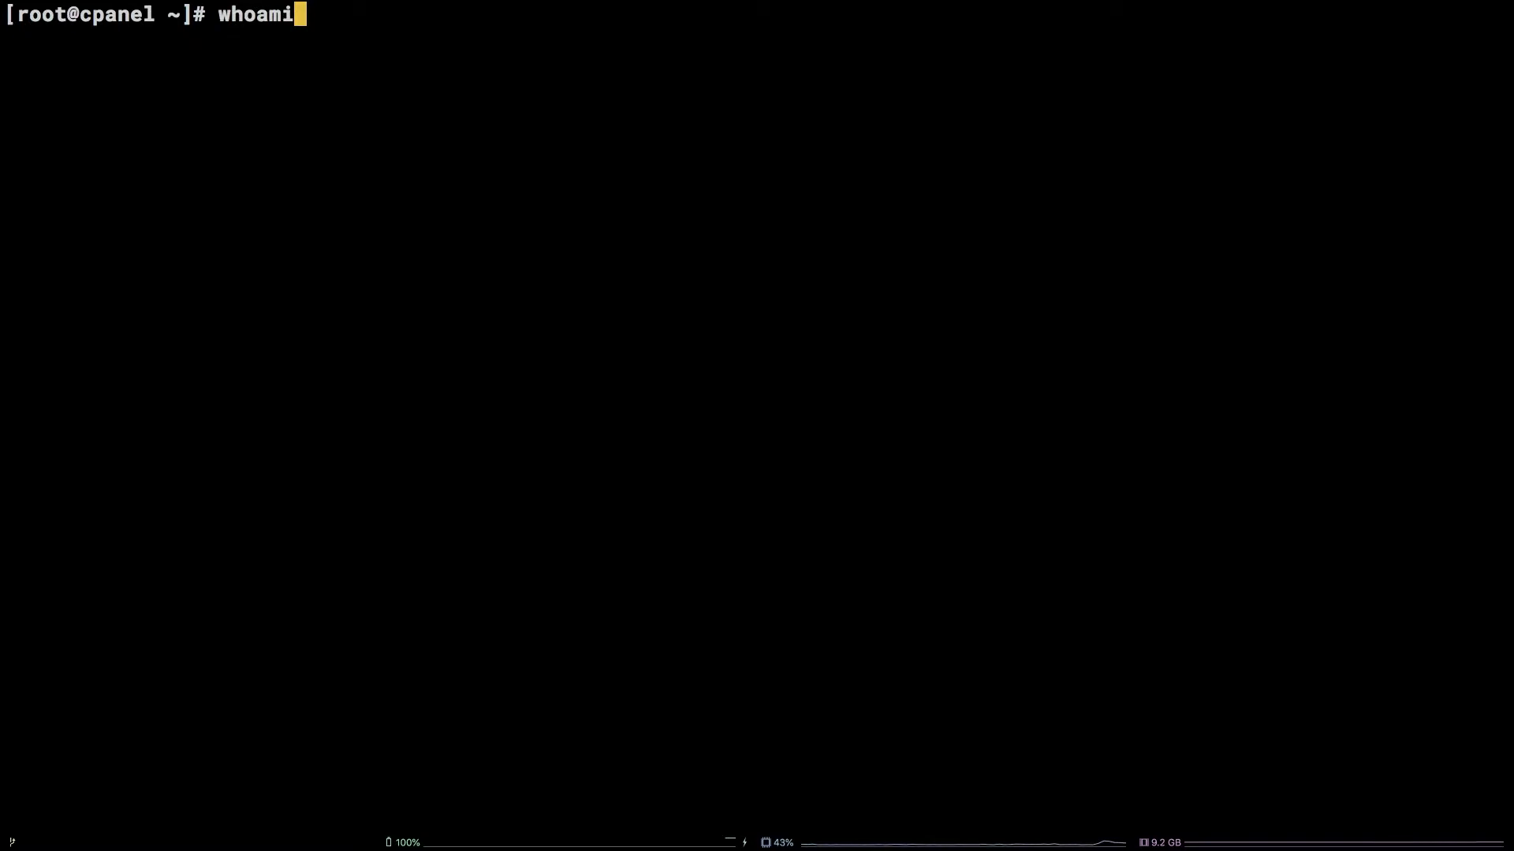
key("Return")
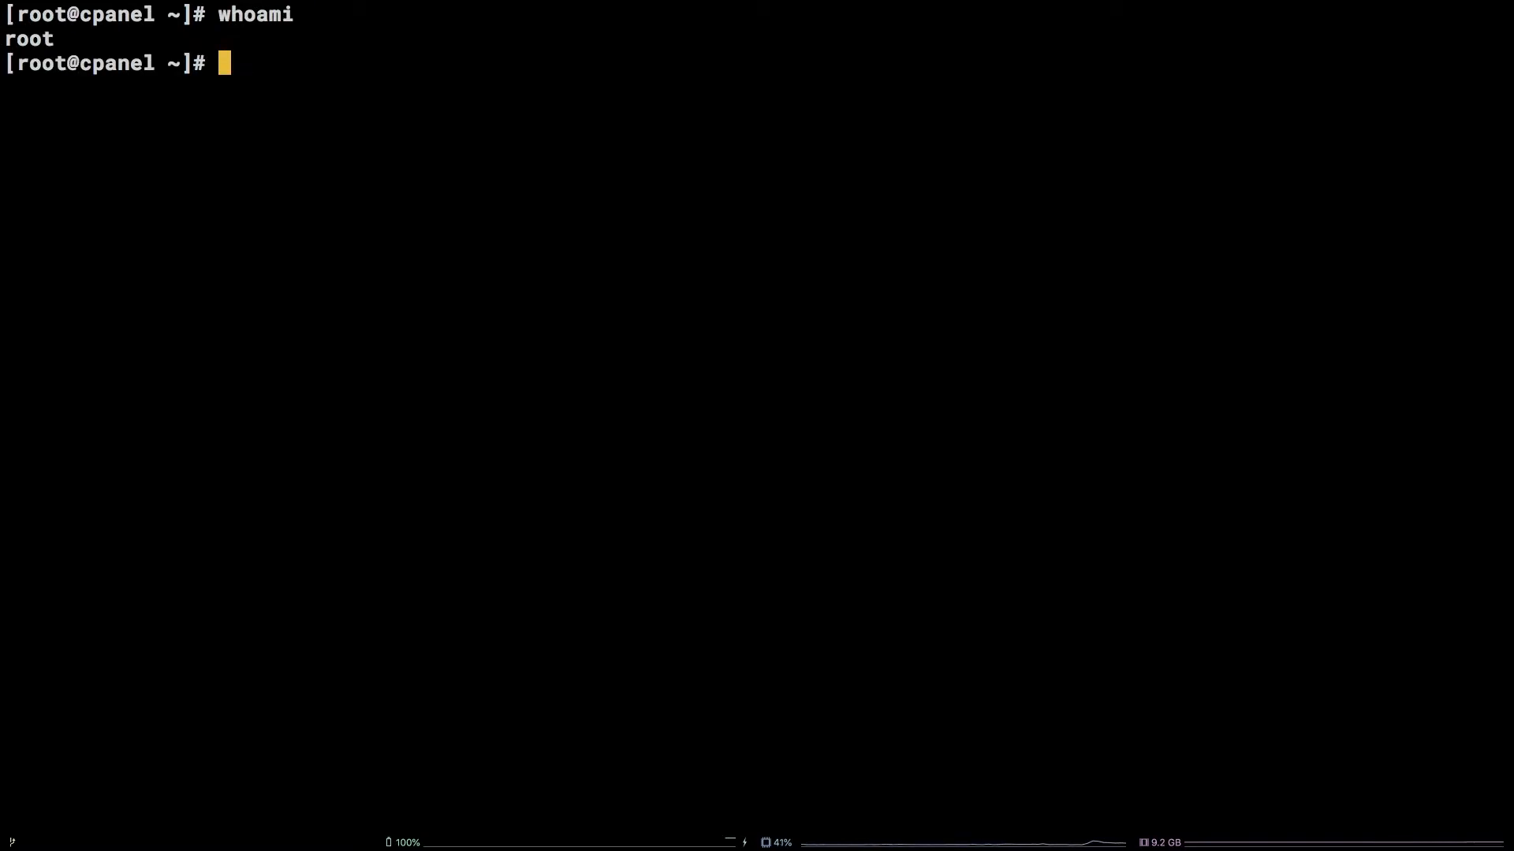
type("cat /etc/red")
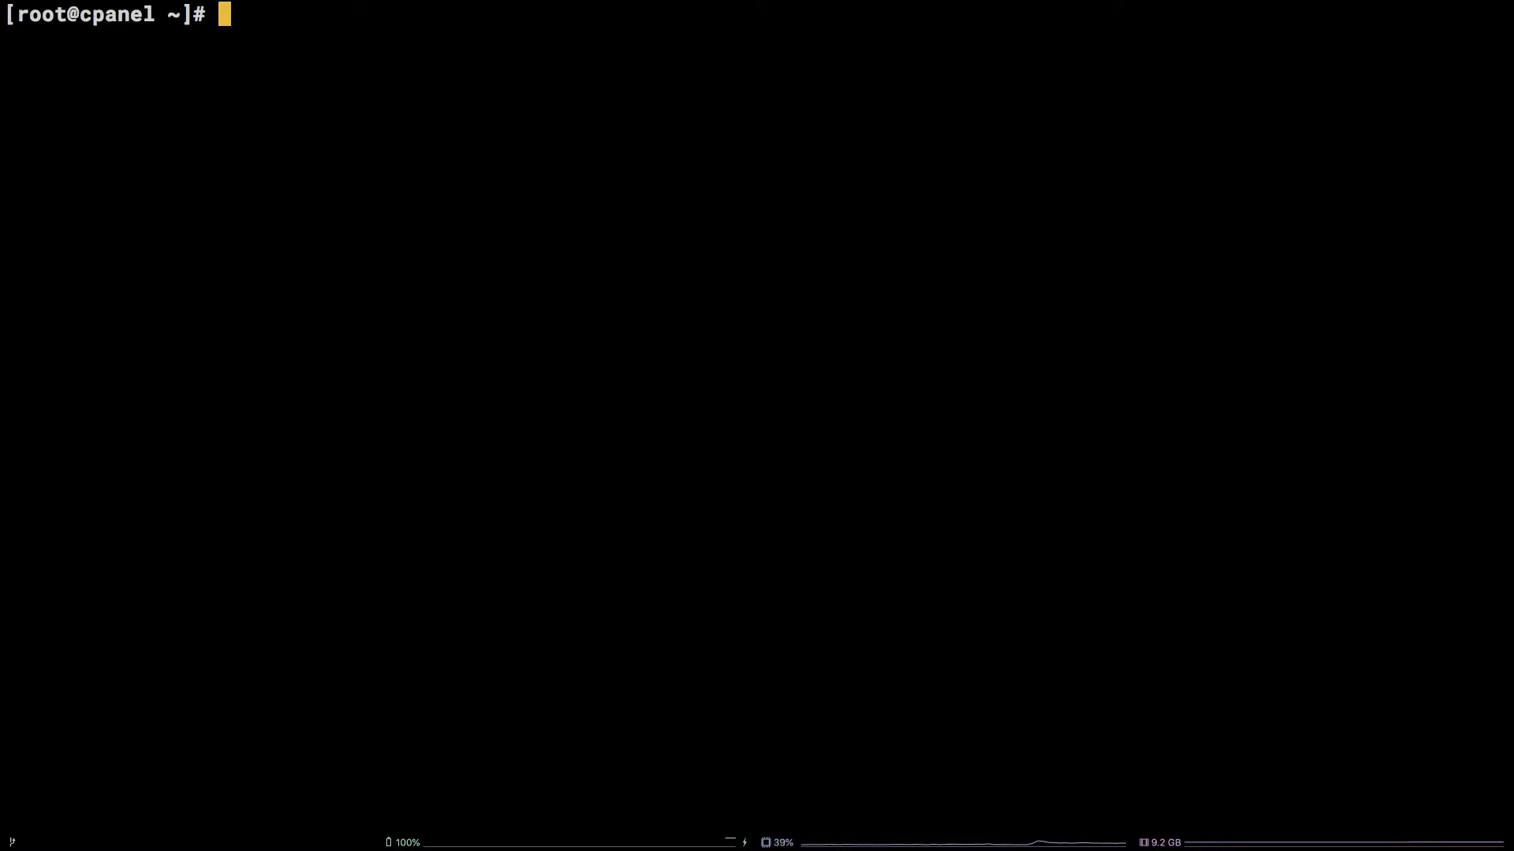
Change into /usr/local/apache/logs and list its files with ls -l.
type("cd")
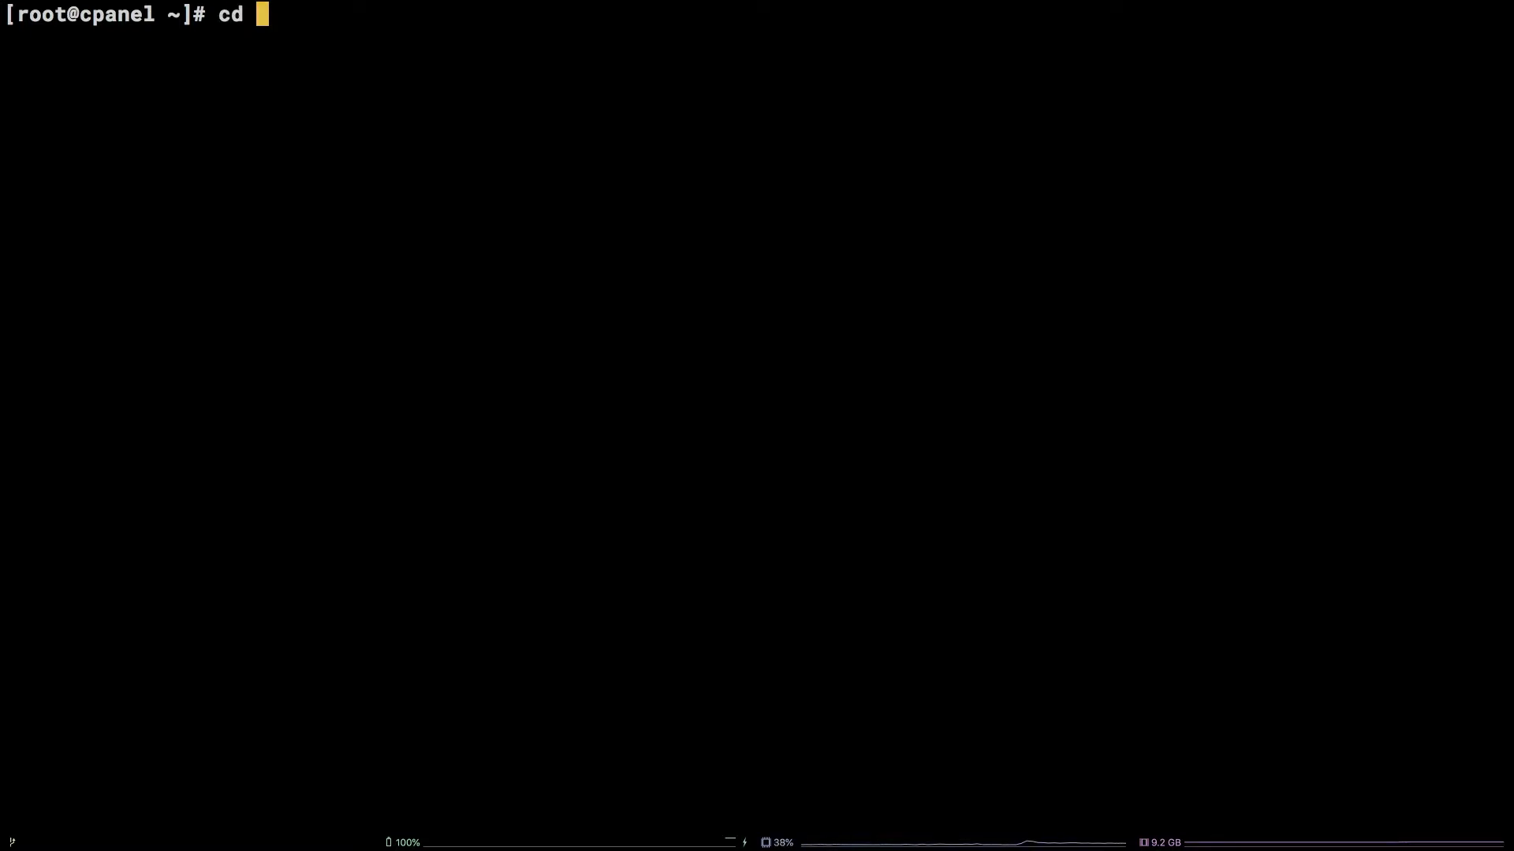
type("/usr/local")
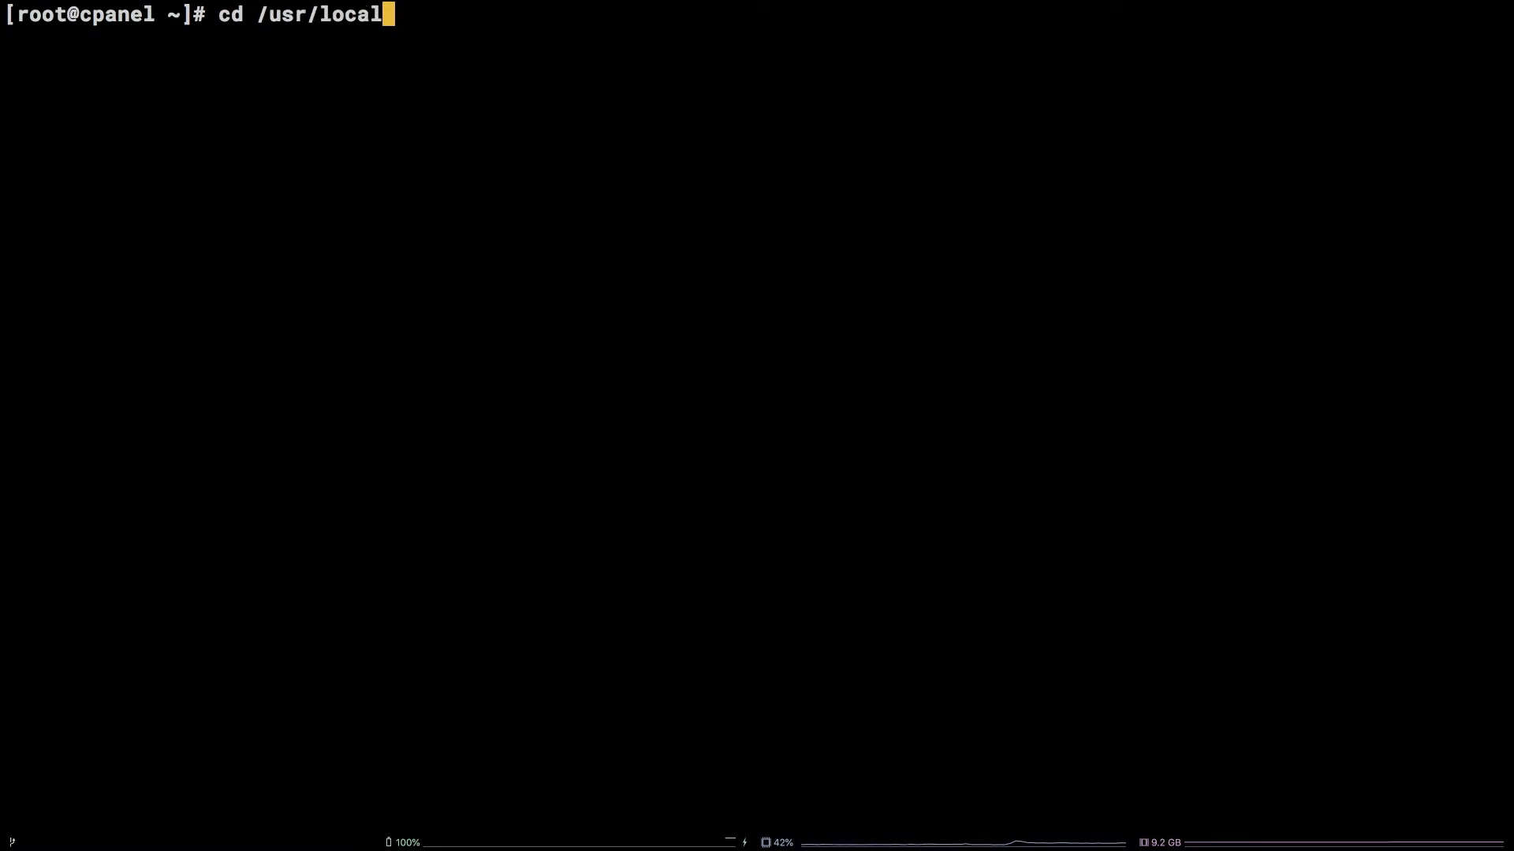
type("/apache/logs")
type("ls")
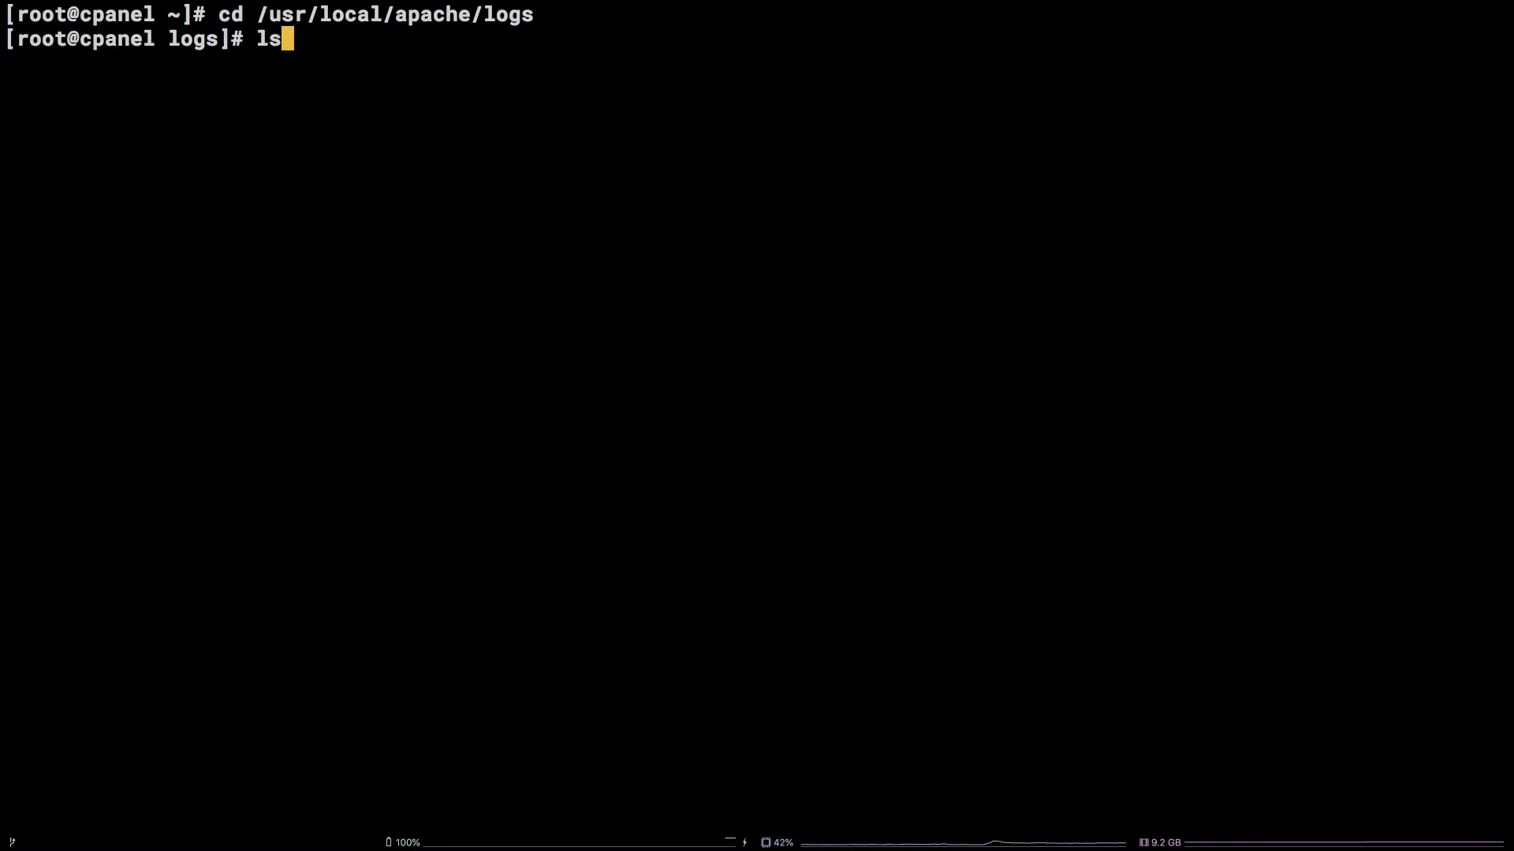
type("-l")
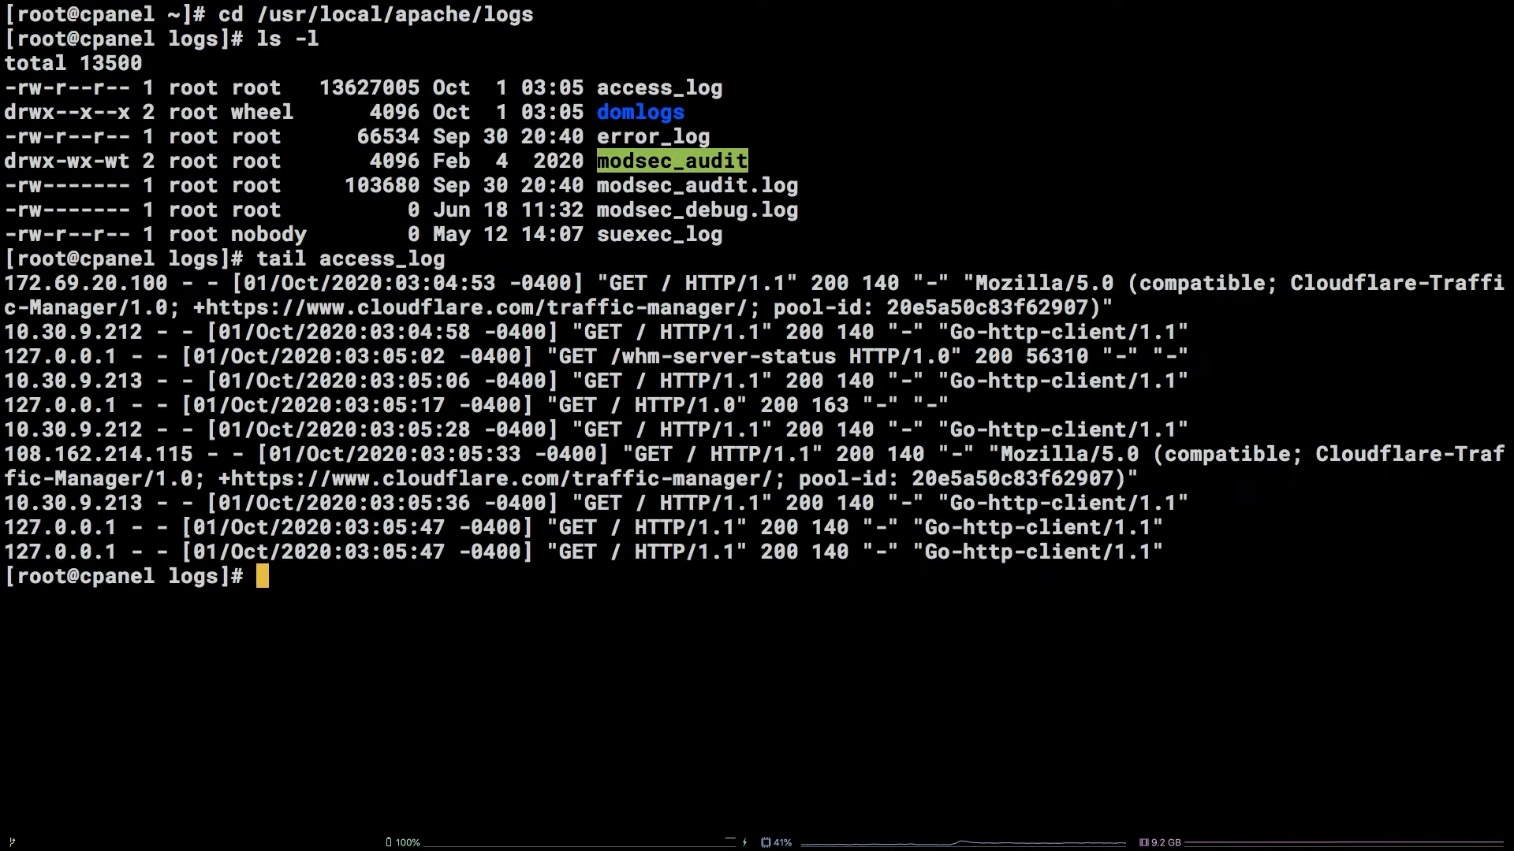
Show the last lines of the Apache error_log with its ModSecurity entries.
type("tail err")
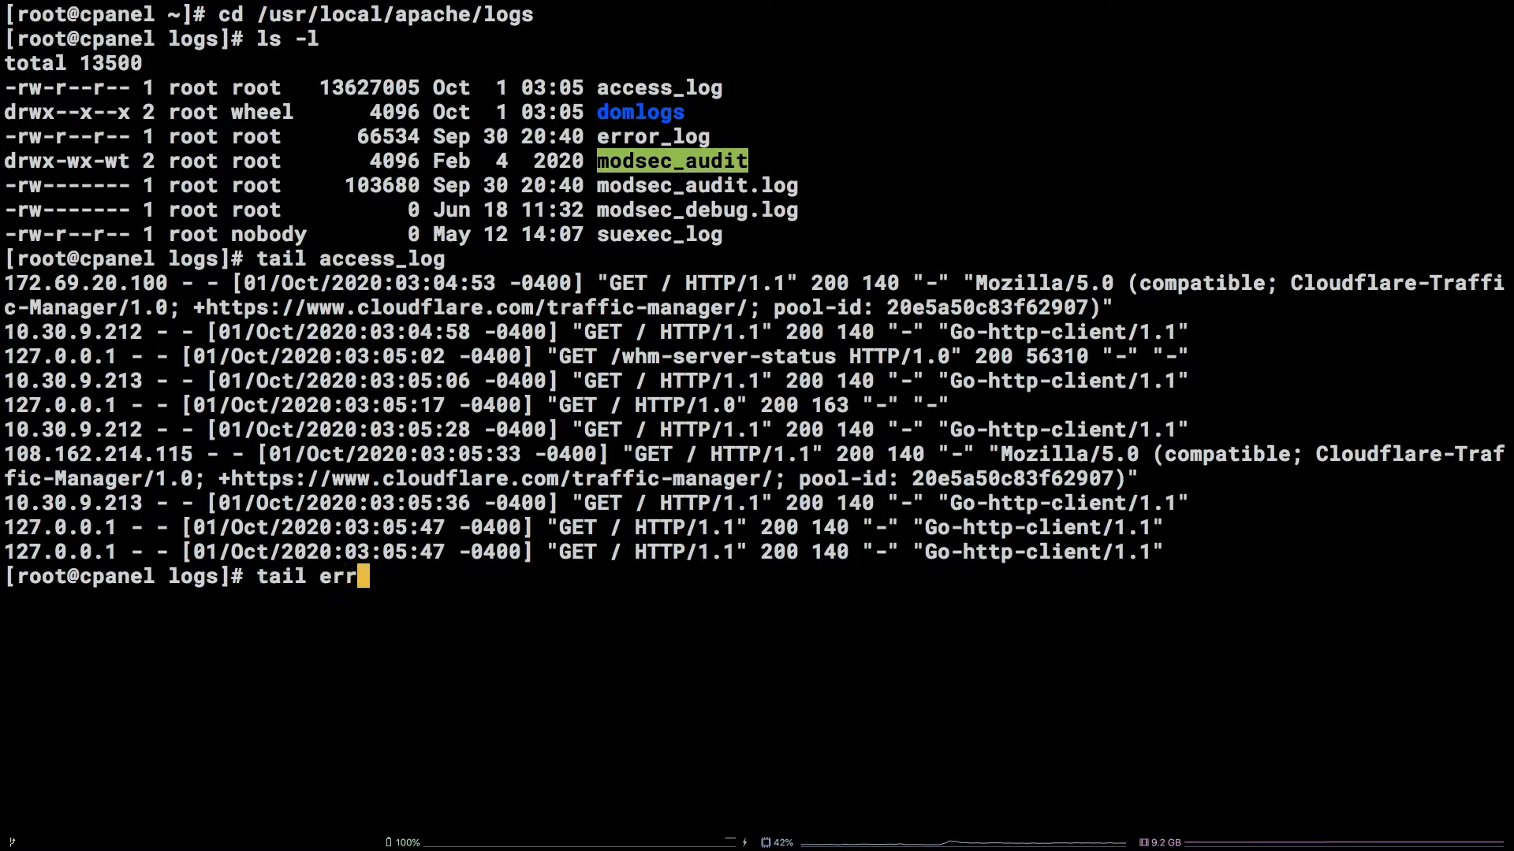
key("Return")
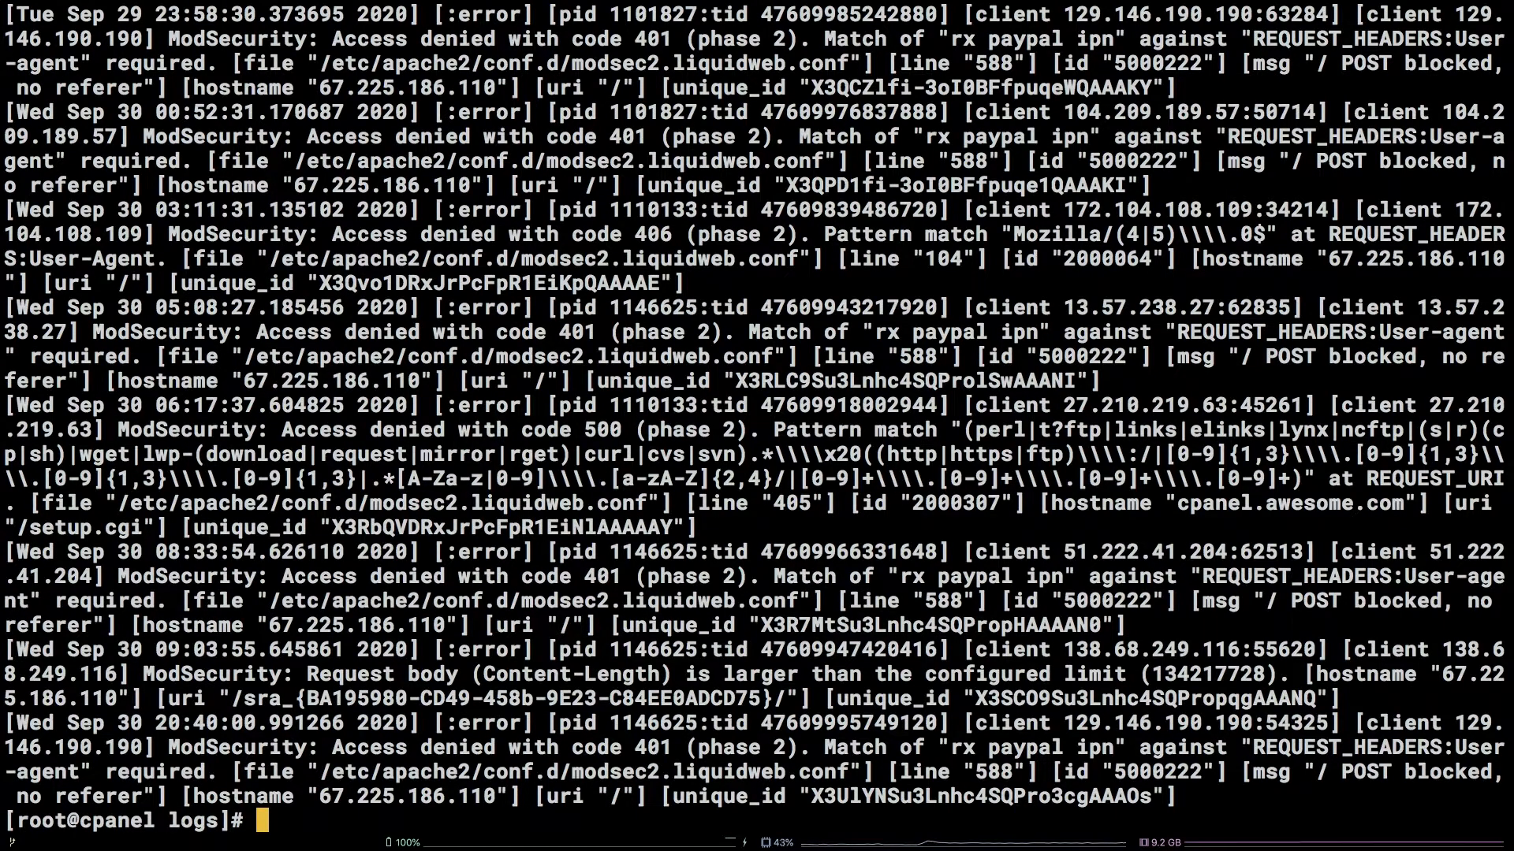
type("ls -l")
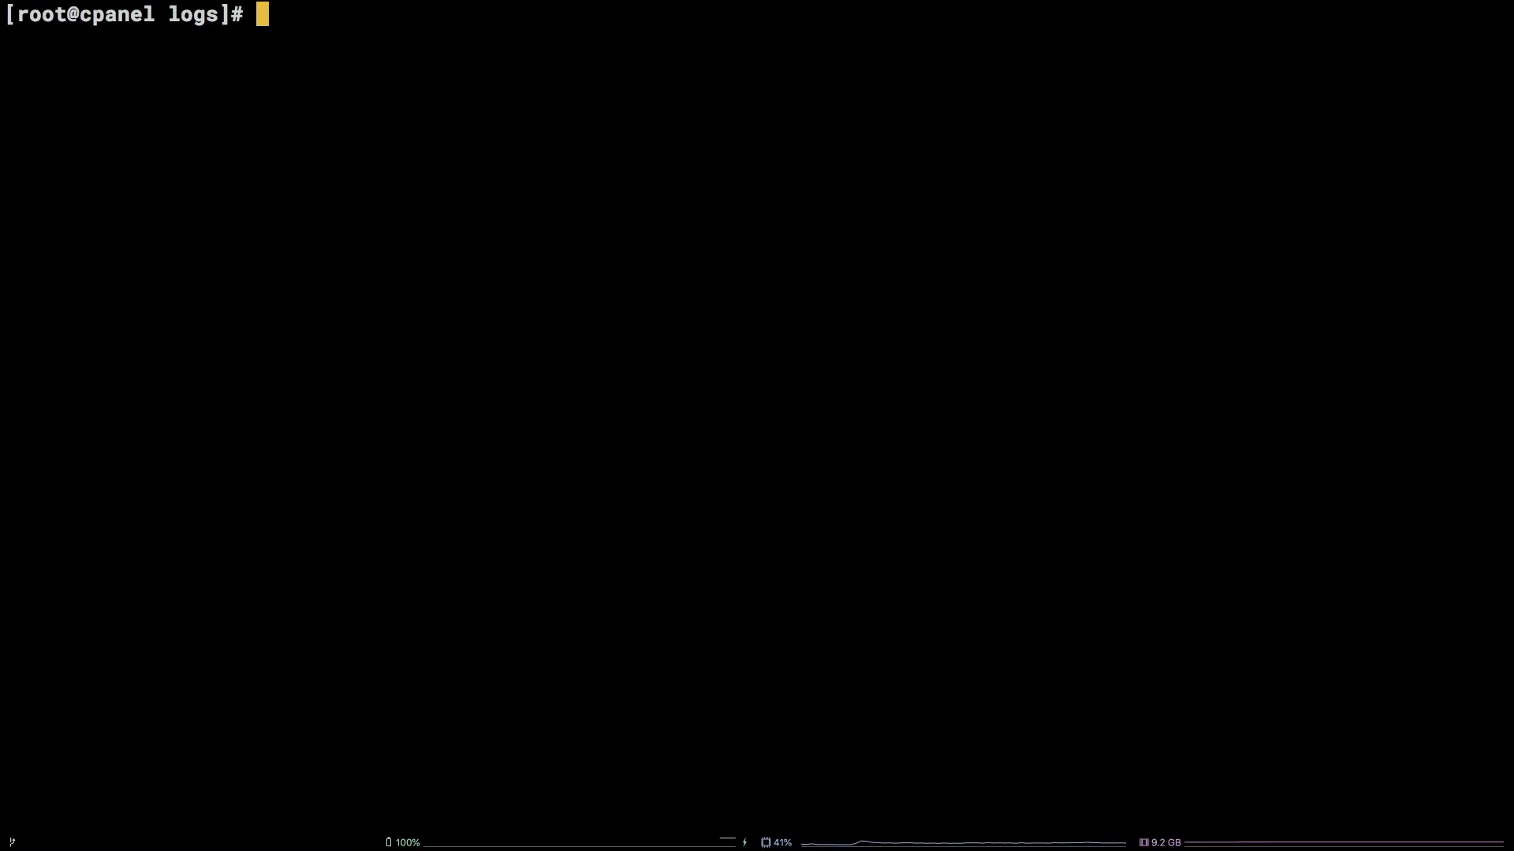
Tail /var/log/exim_mainlog to show the latest Exim mail log entries.
type("tail /var/l")
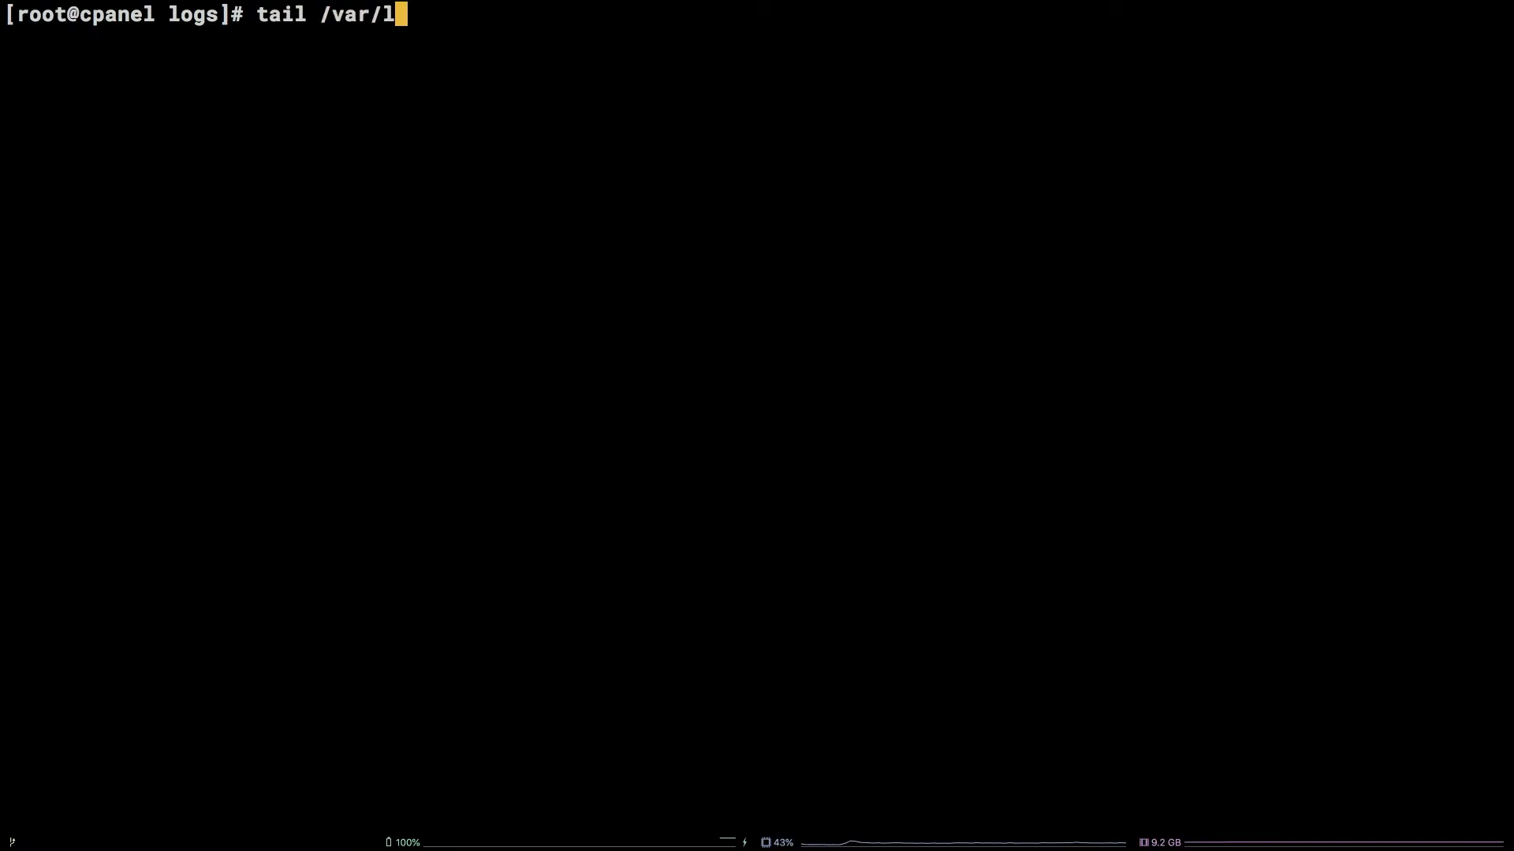
type("og/exim_ma")
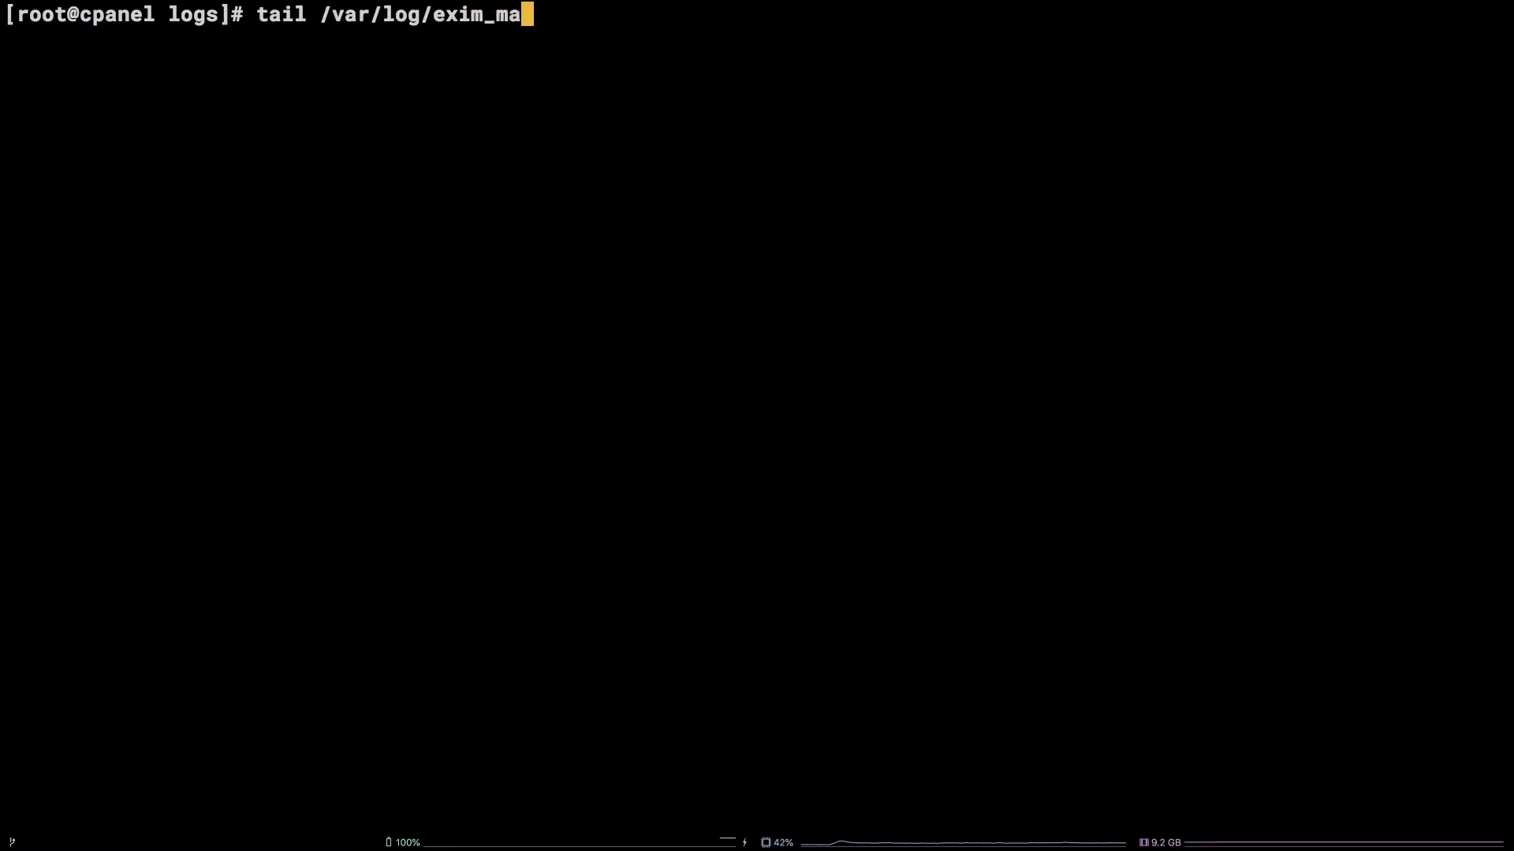
key("Return")
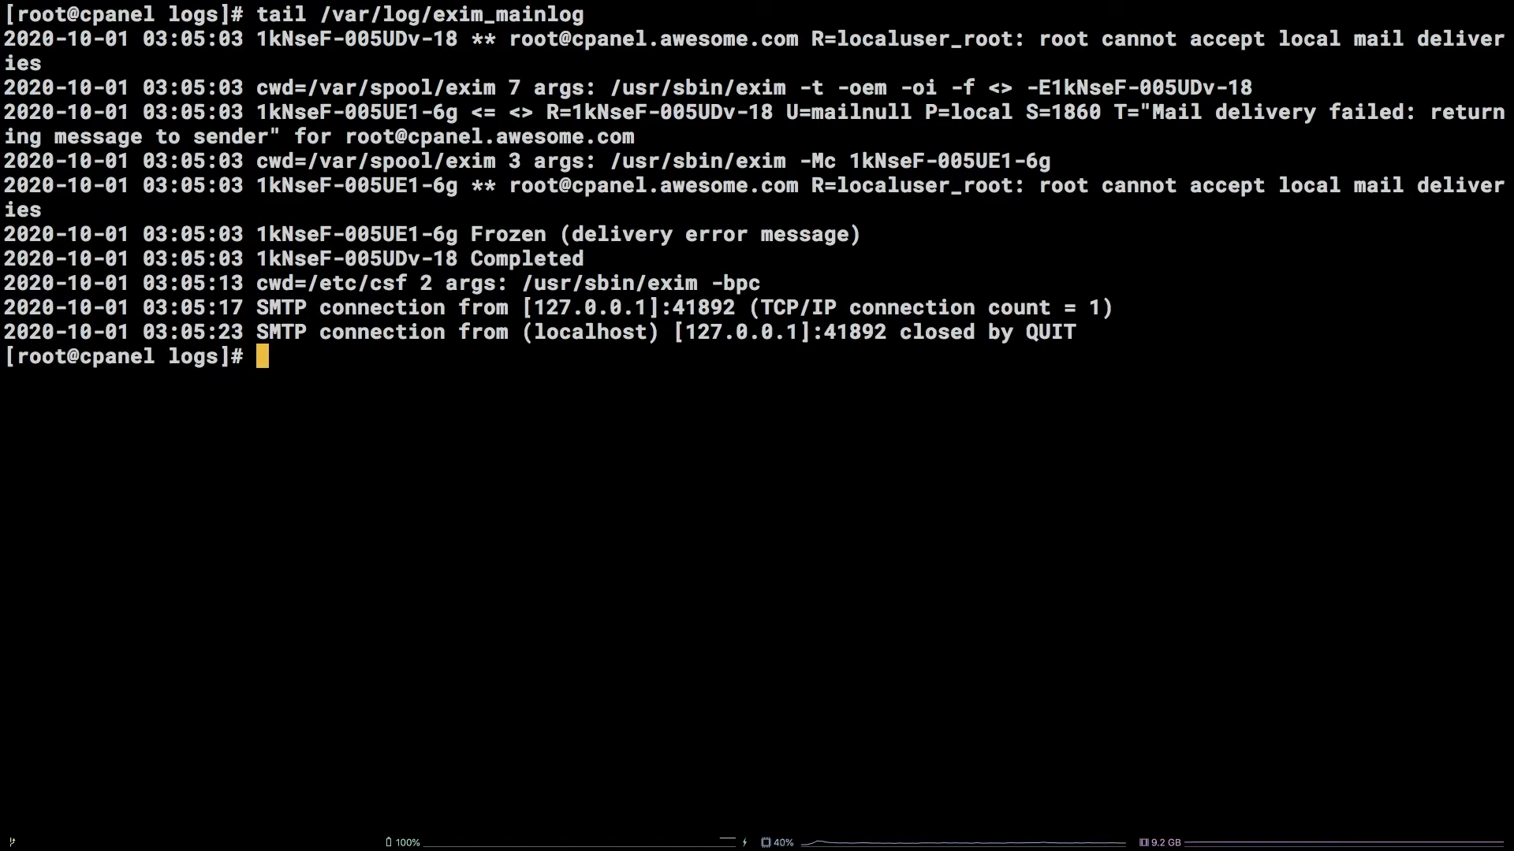
Tail /var/log/exim_rejectlog to show the latest rejected mail entries.
type("tail /var/")
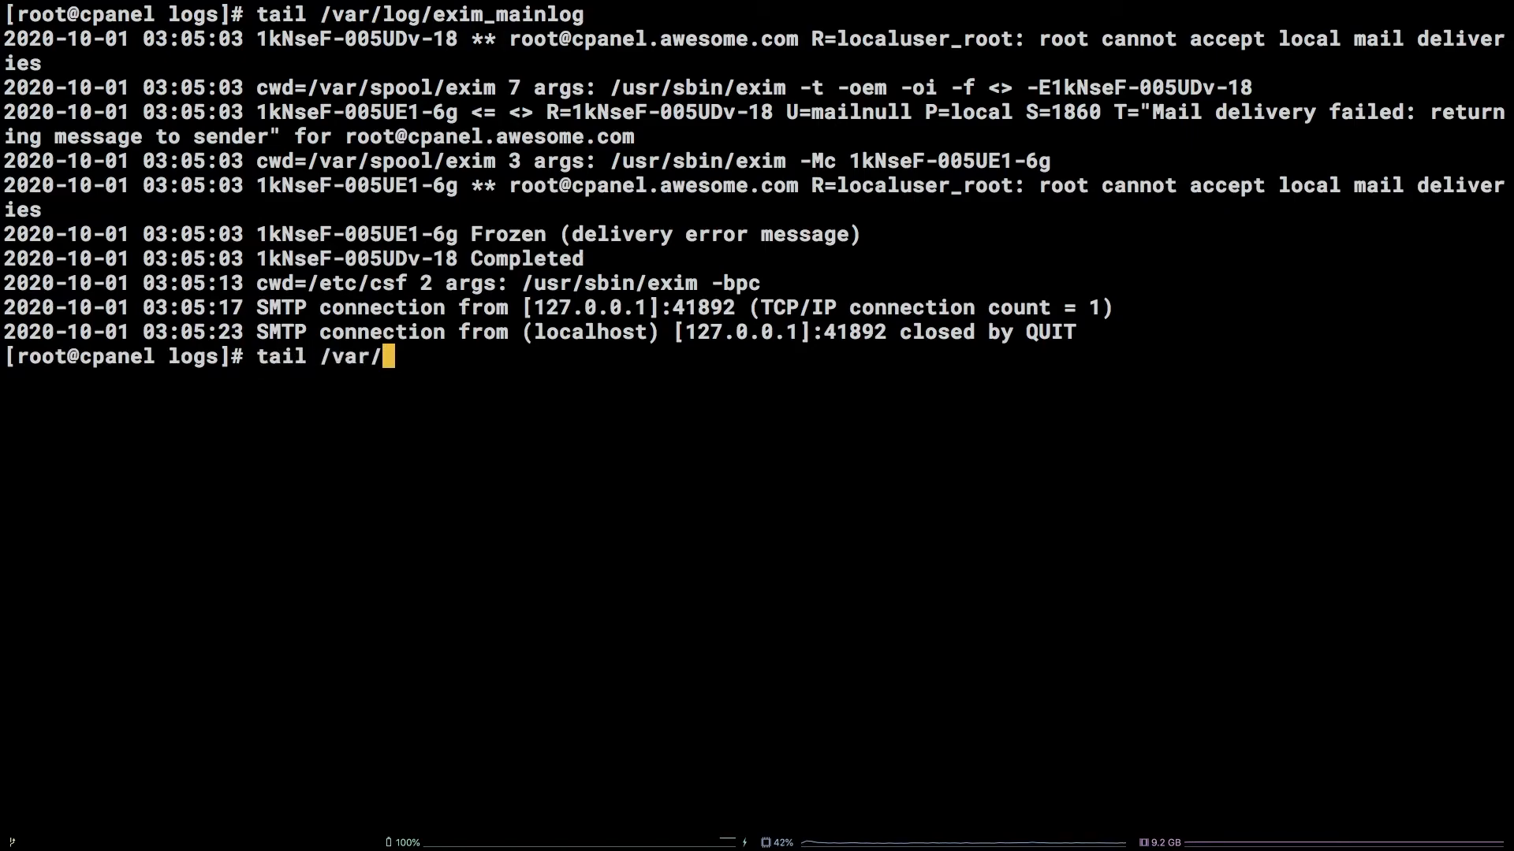
type("log/exim_")
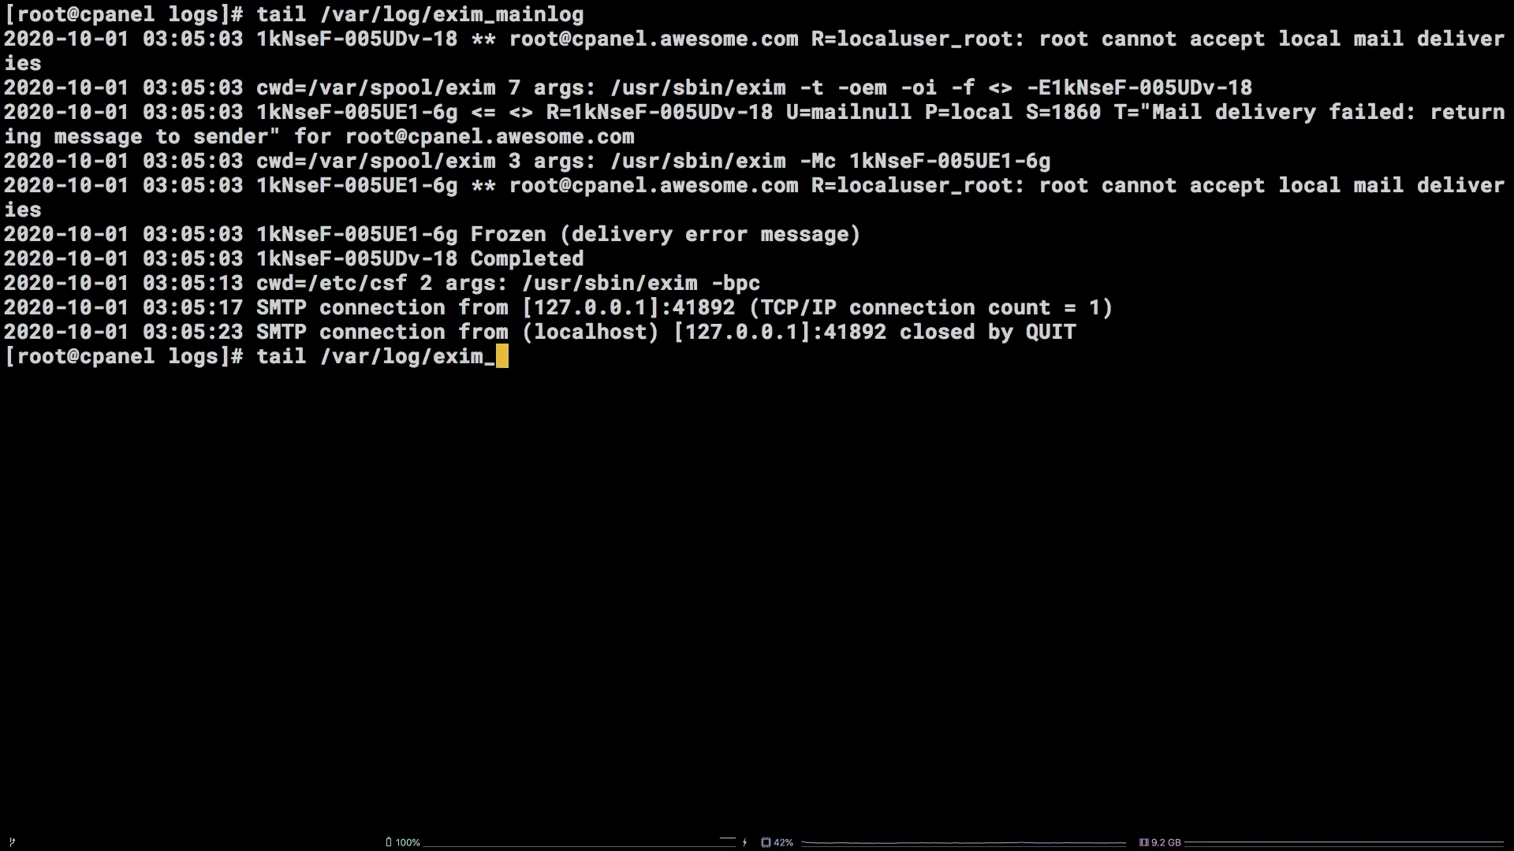
type("rejectlog")
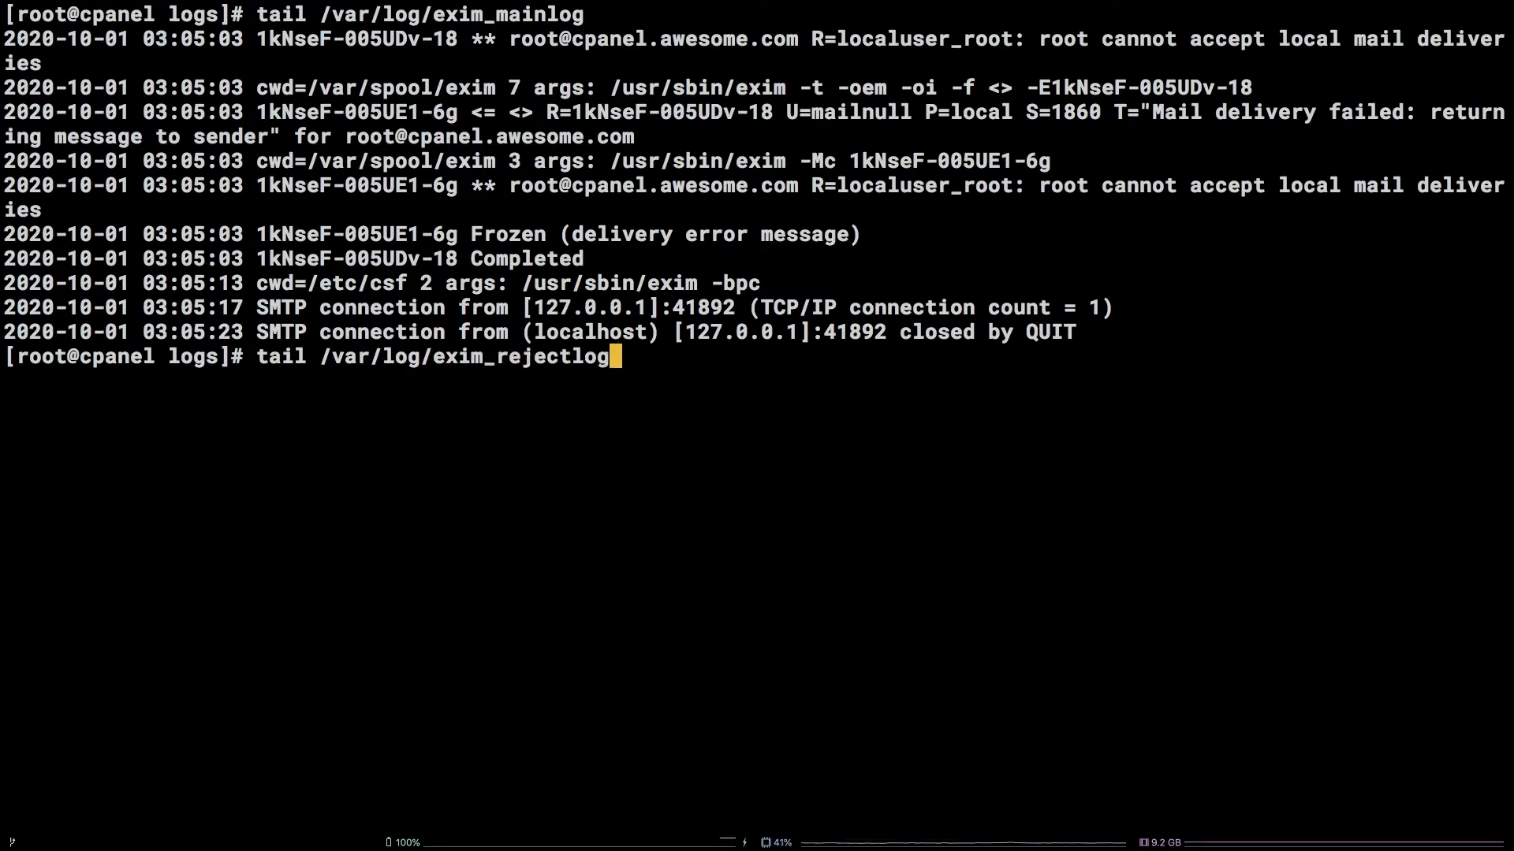
key("Return")
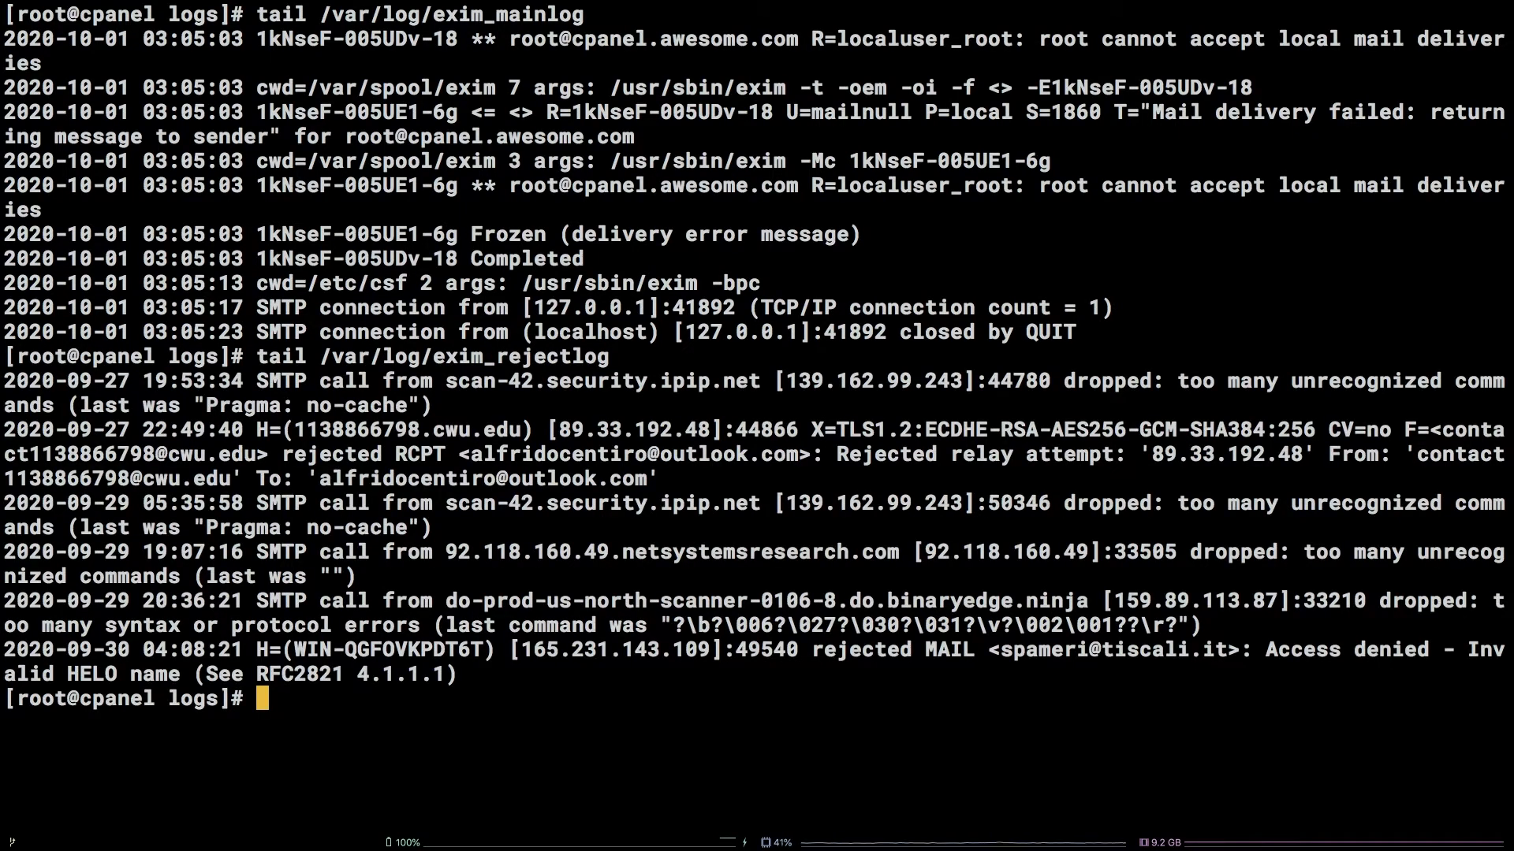
type("cd")
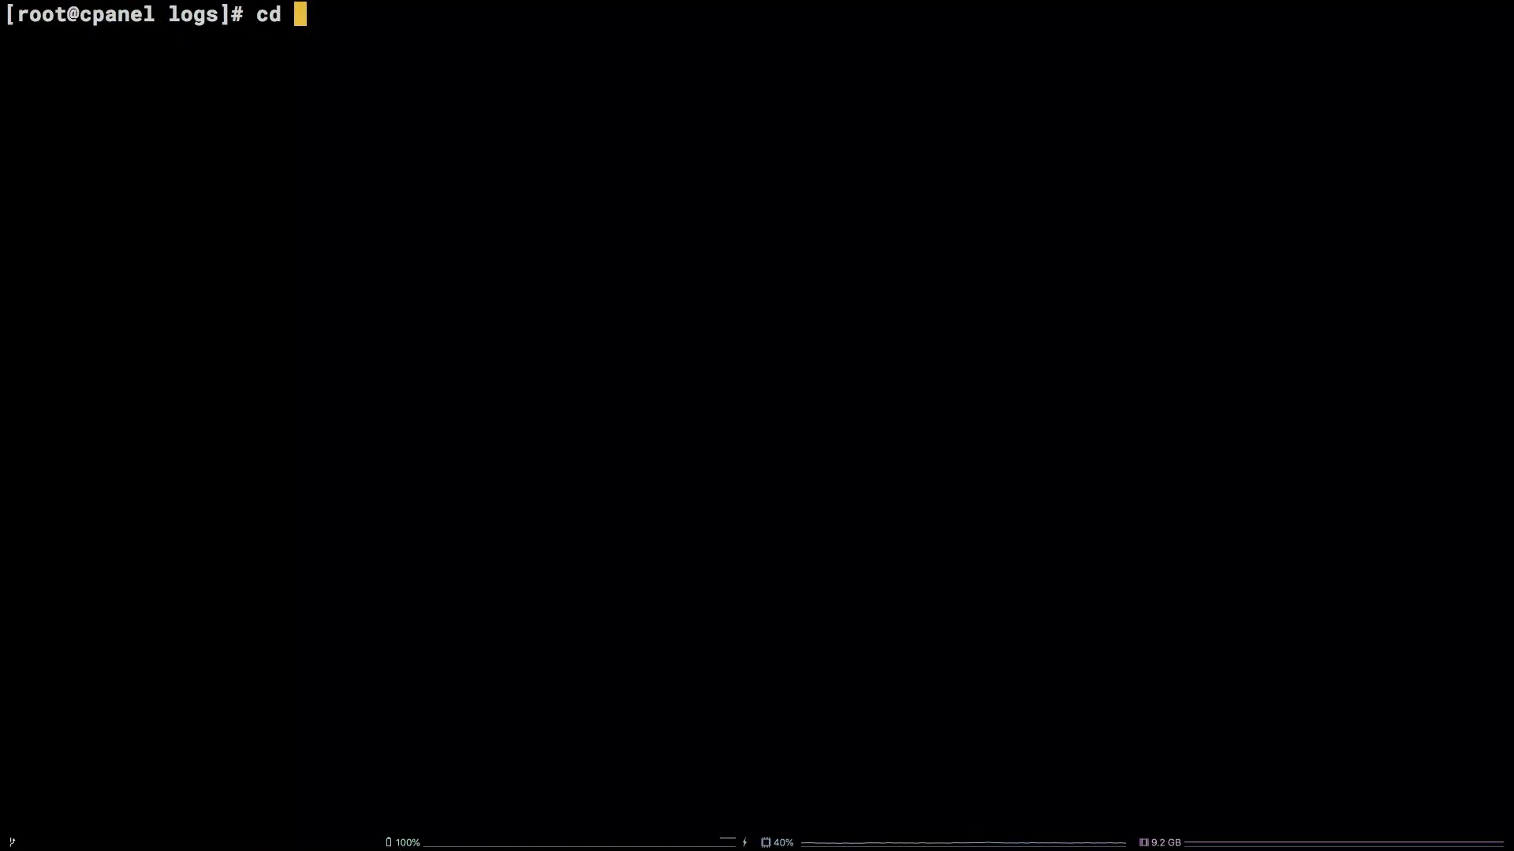
Change into the /usr/local/cpanel/logs directory.
type("/usr/local")
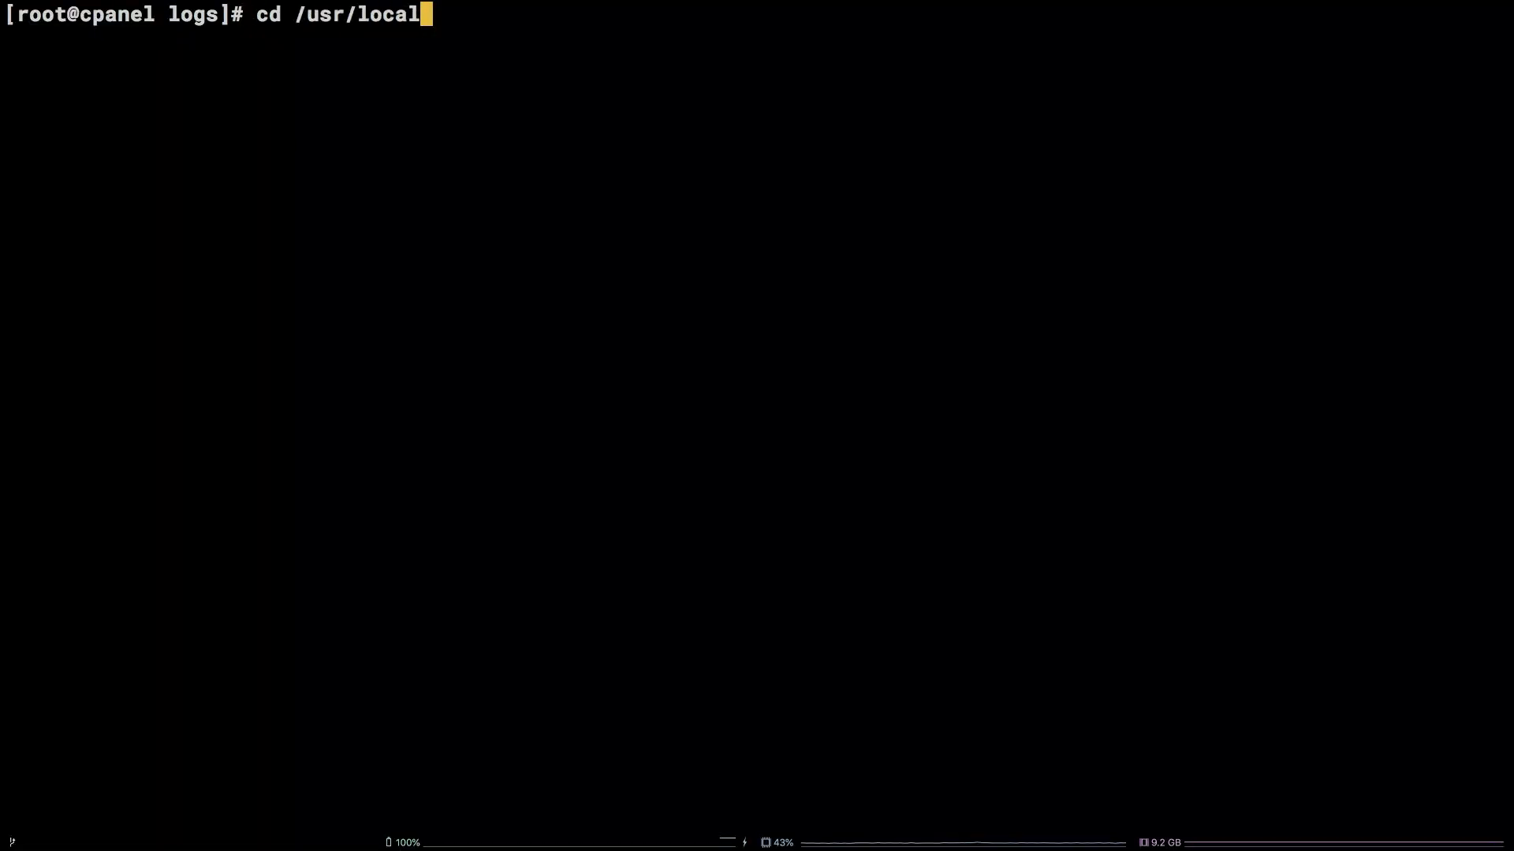
type("/cpanel/l")
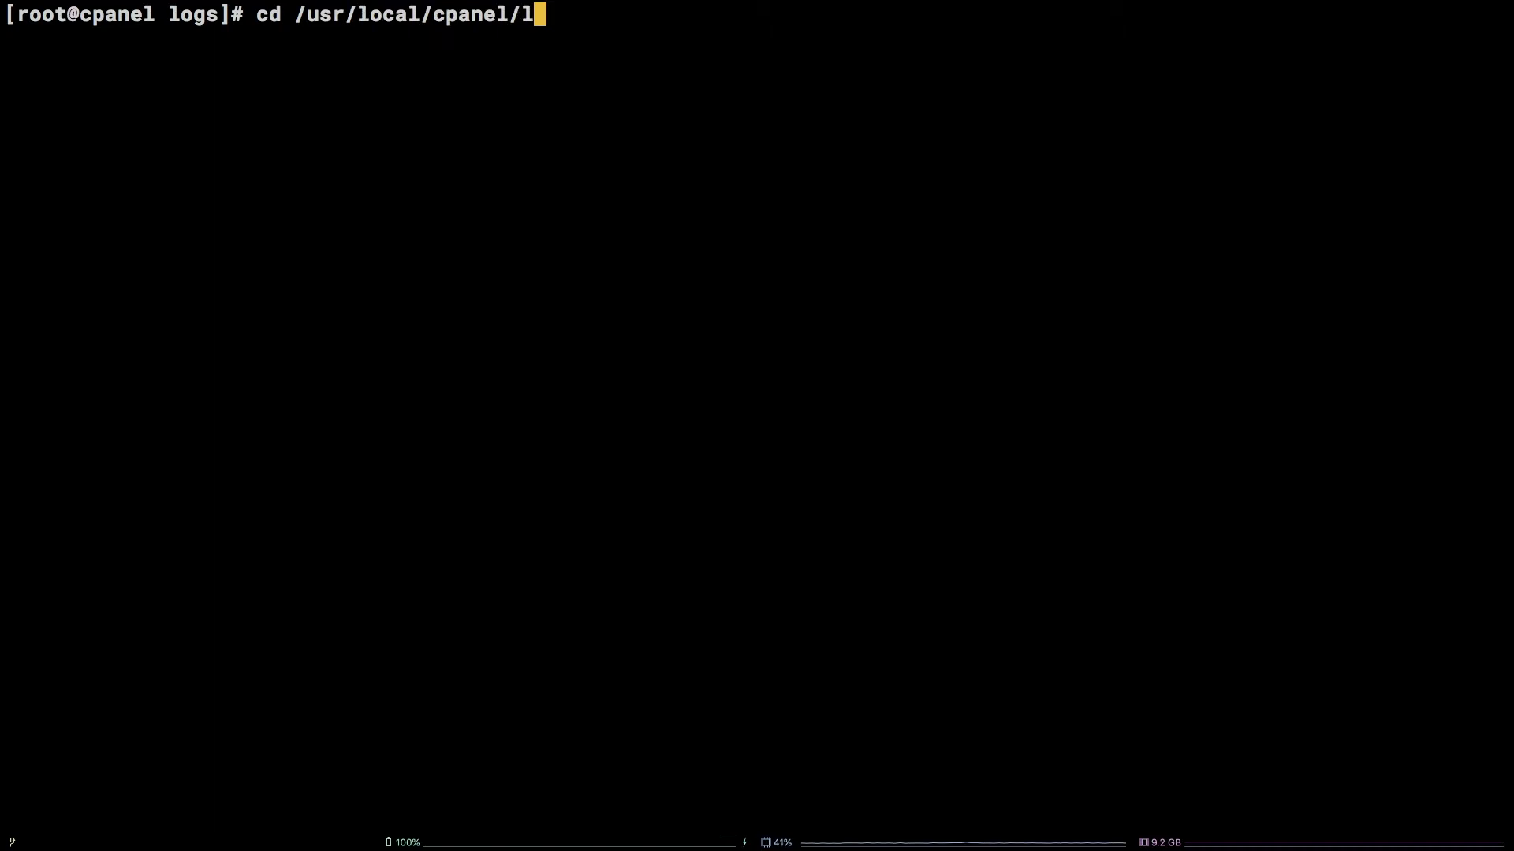
key("Return")
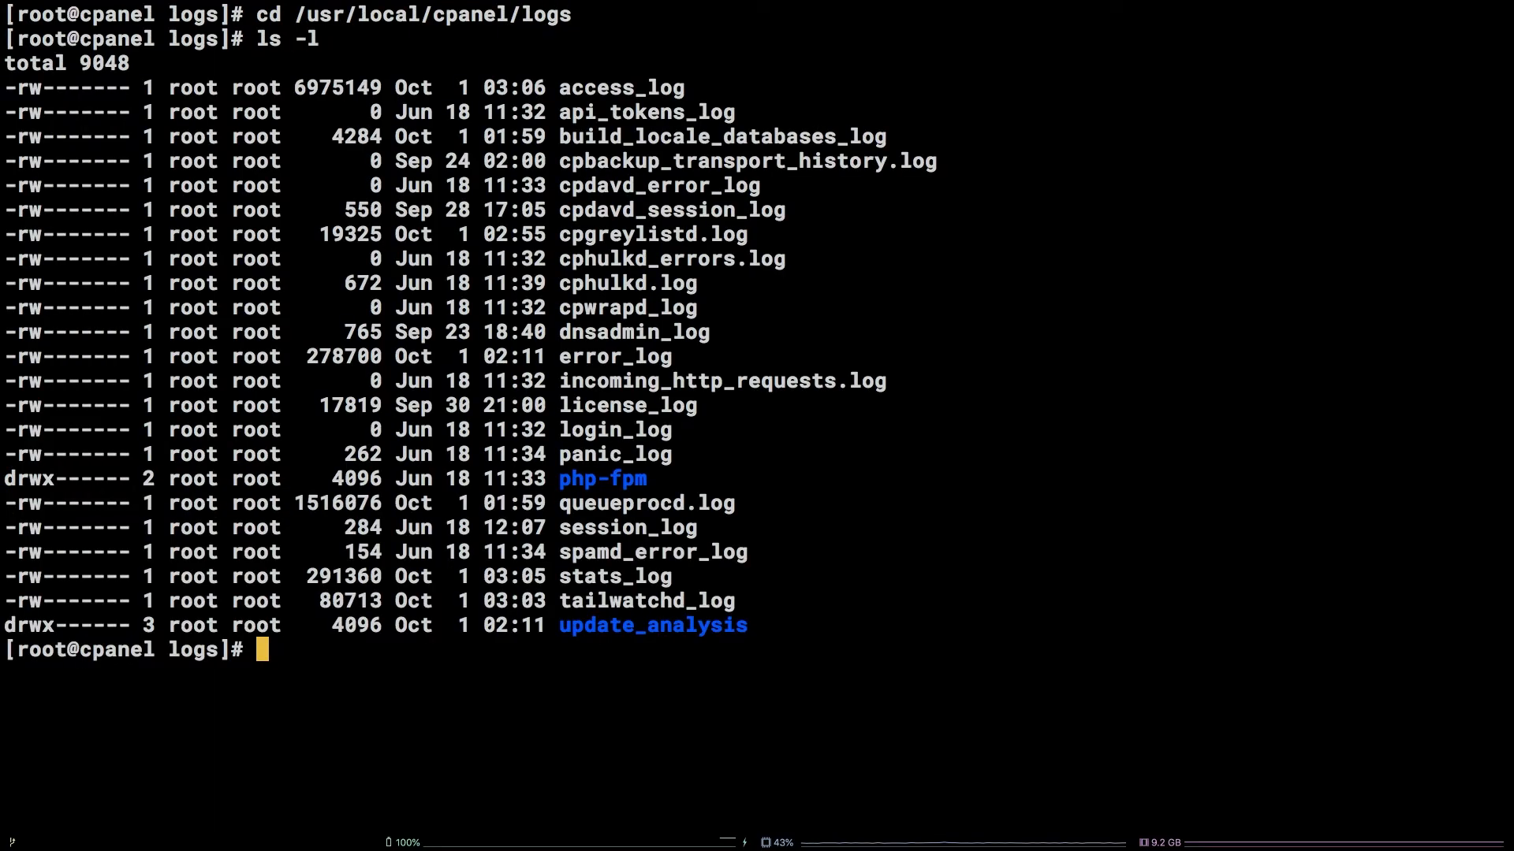
Tail the cPanel access_log and error_log to review their latest entries.
type("tail access_log")
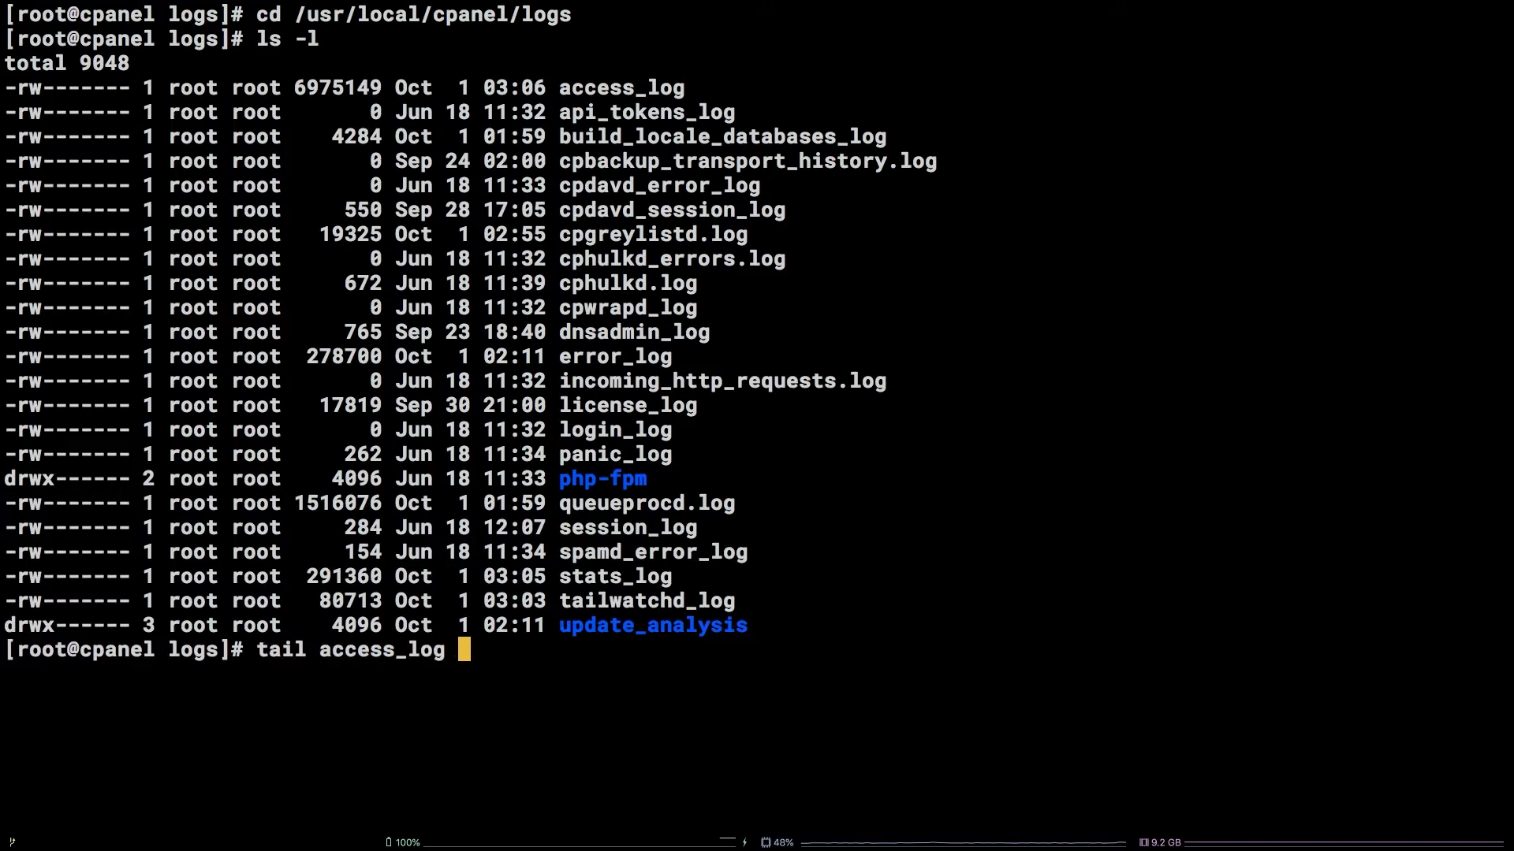
key("Return")
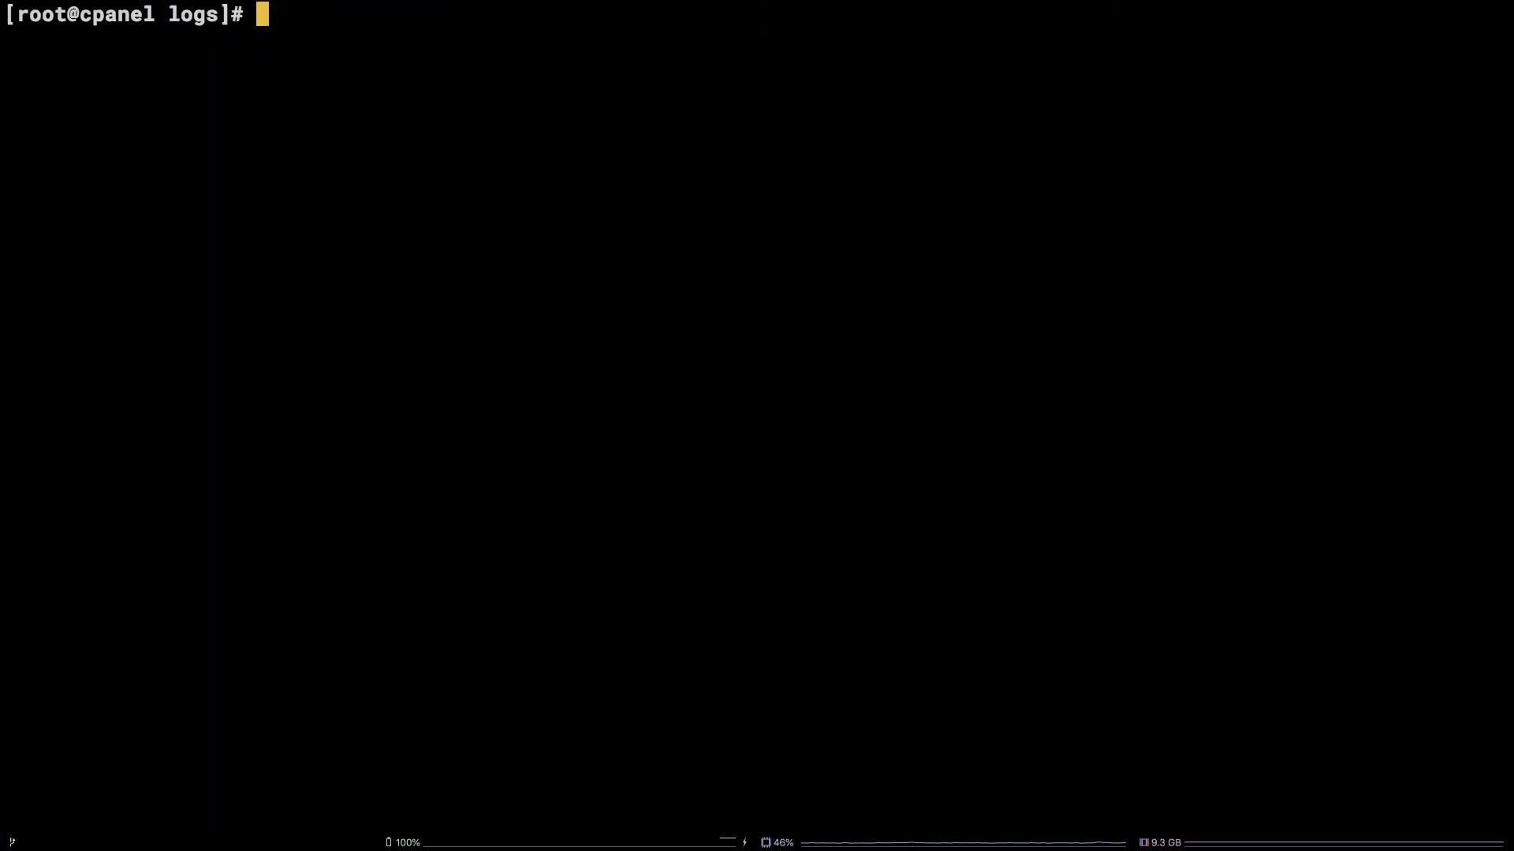
type("tail error_log")
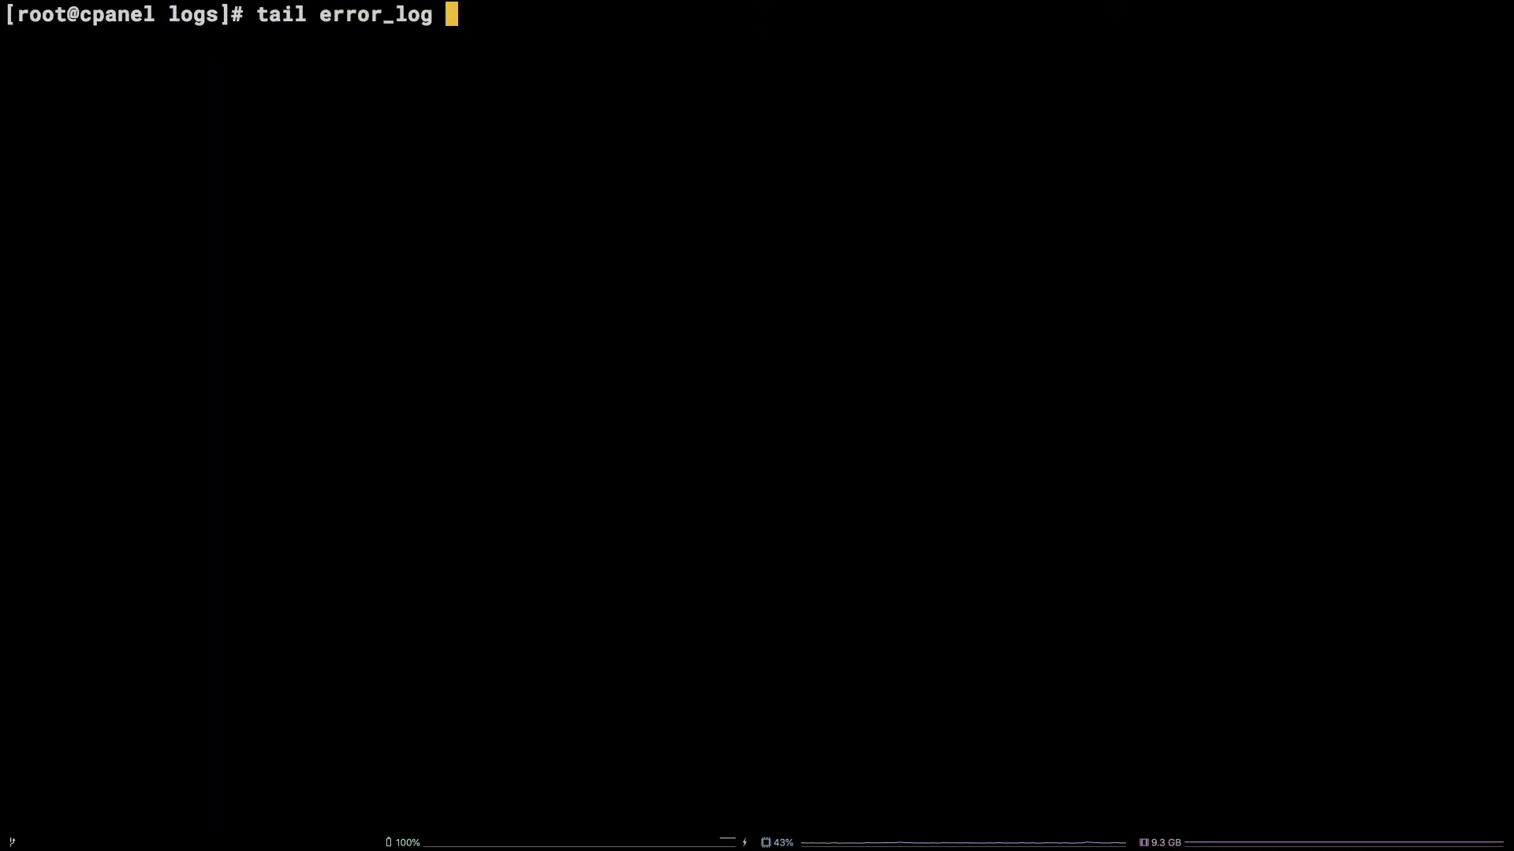
key("Return")
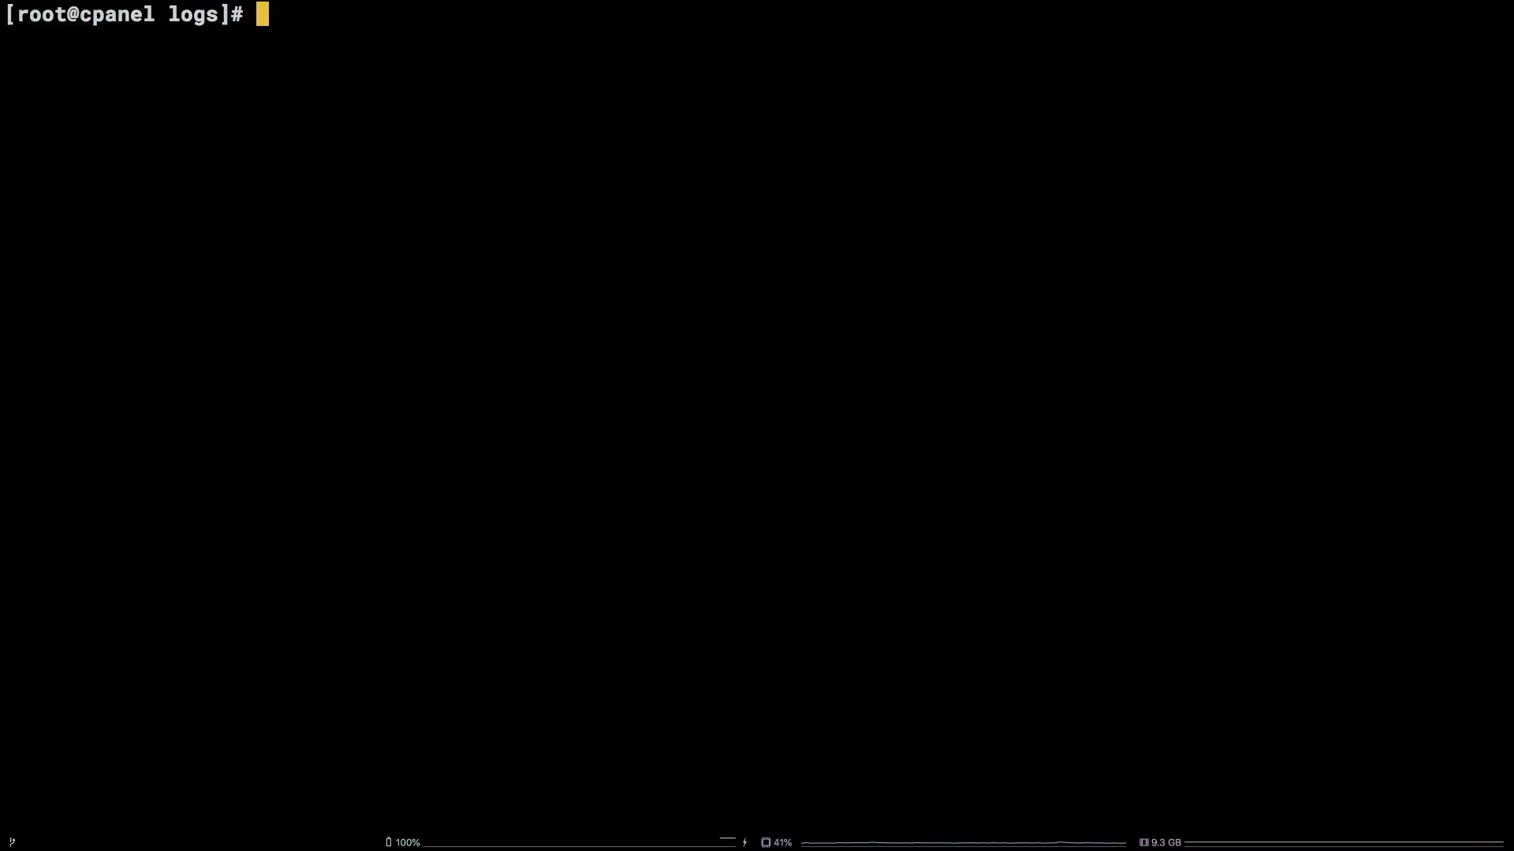
Tail /var/log/messages and /var/log/secure to show firewall blocks and SSH login attempts.
type("tail /var/log/")
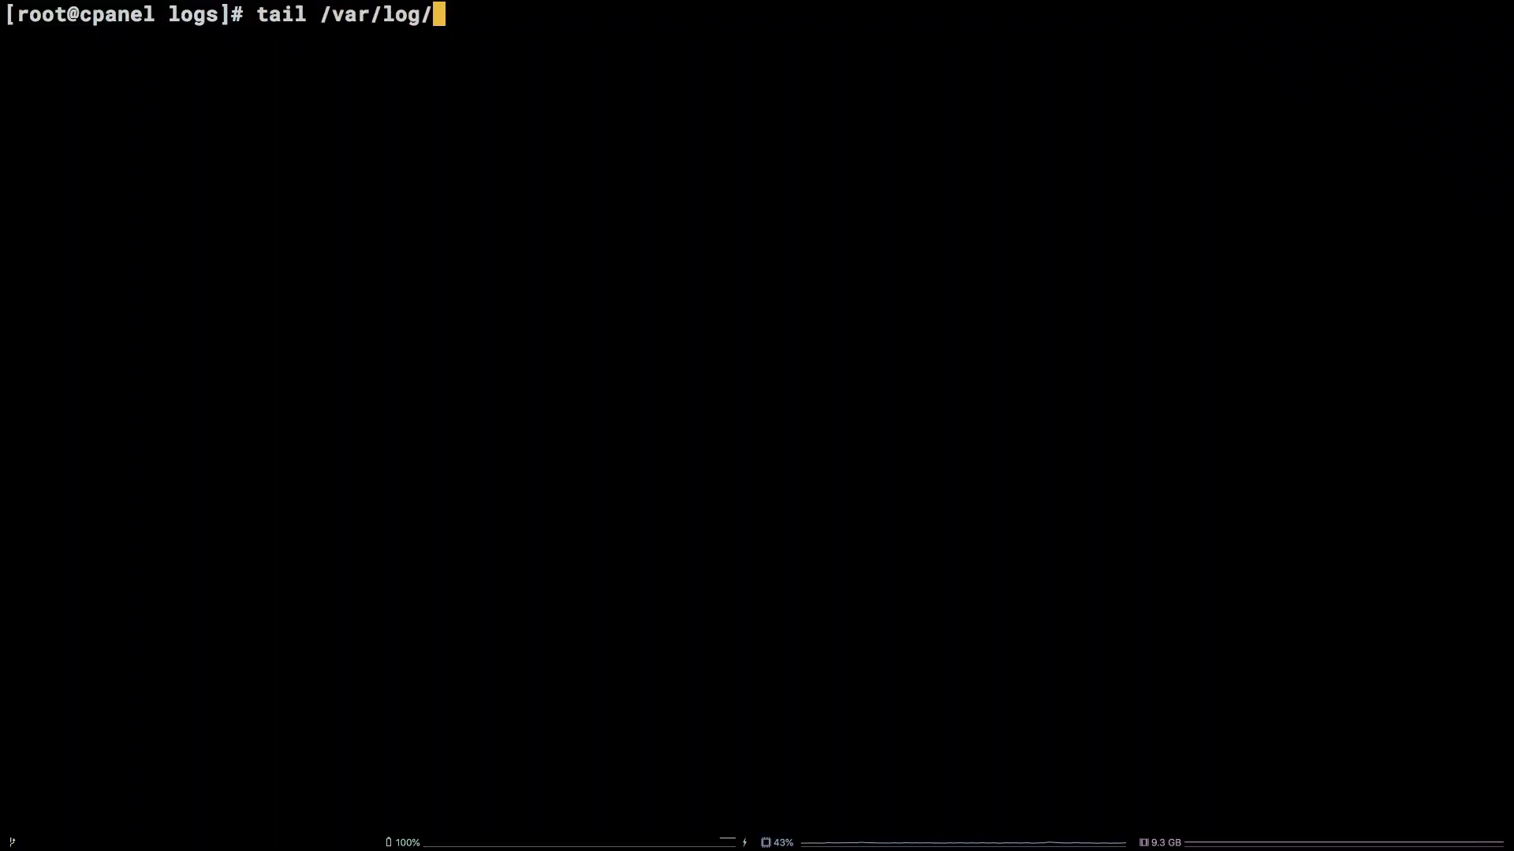
type("messages")
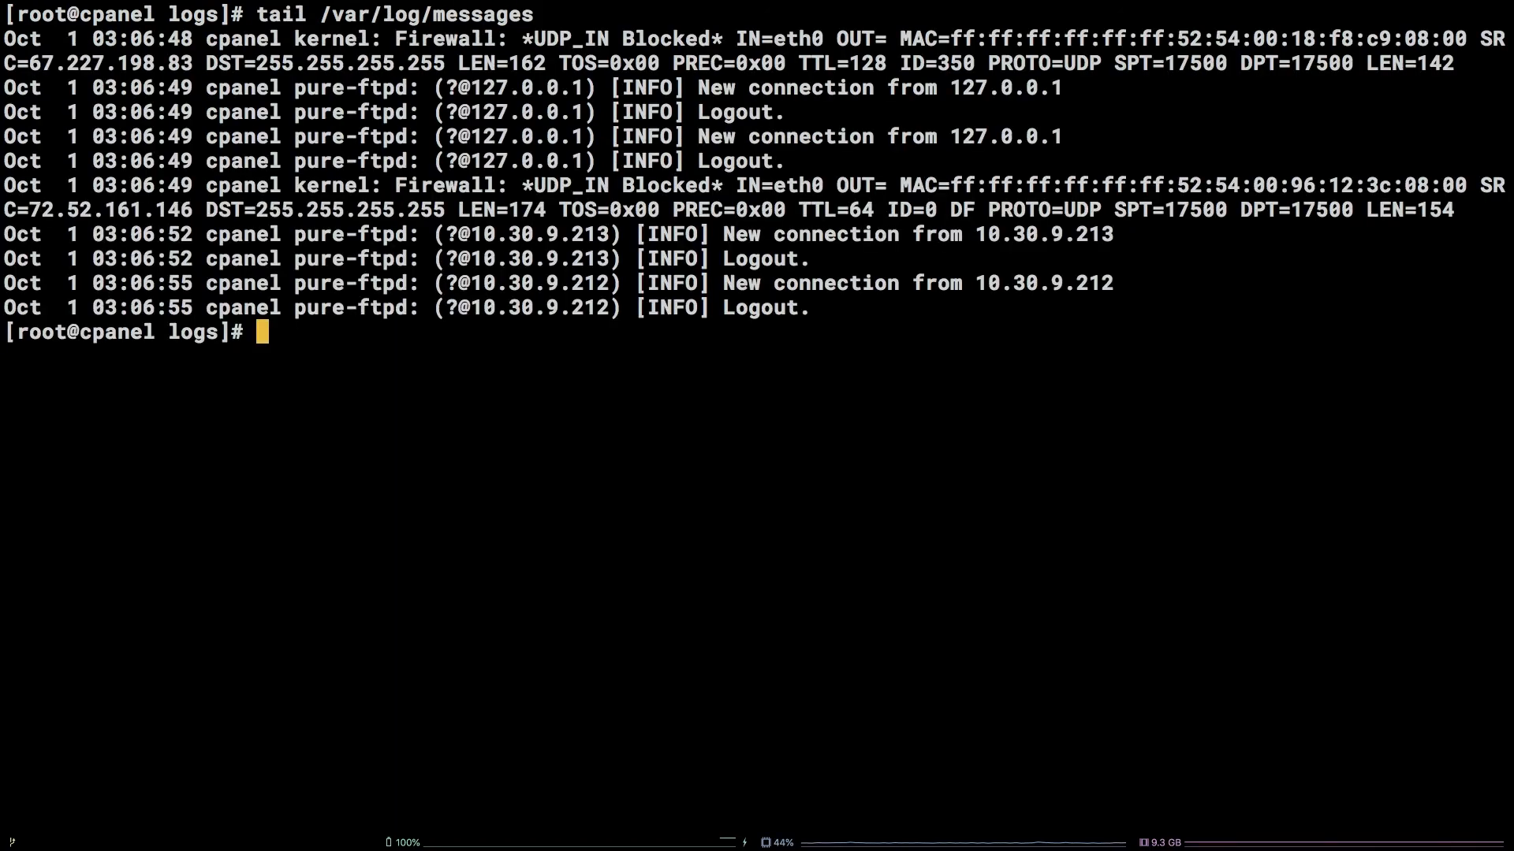
type("tail /var")
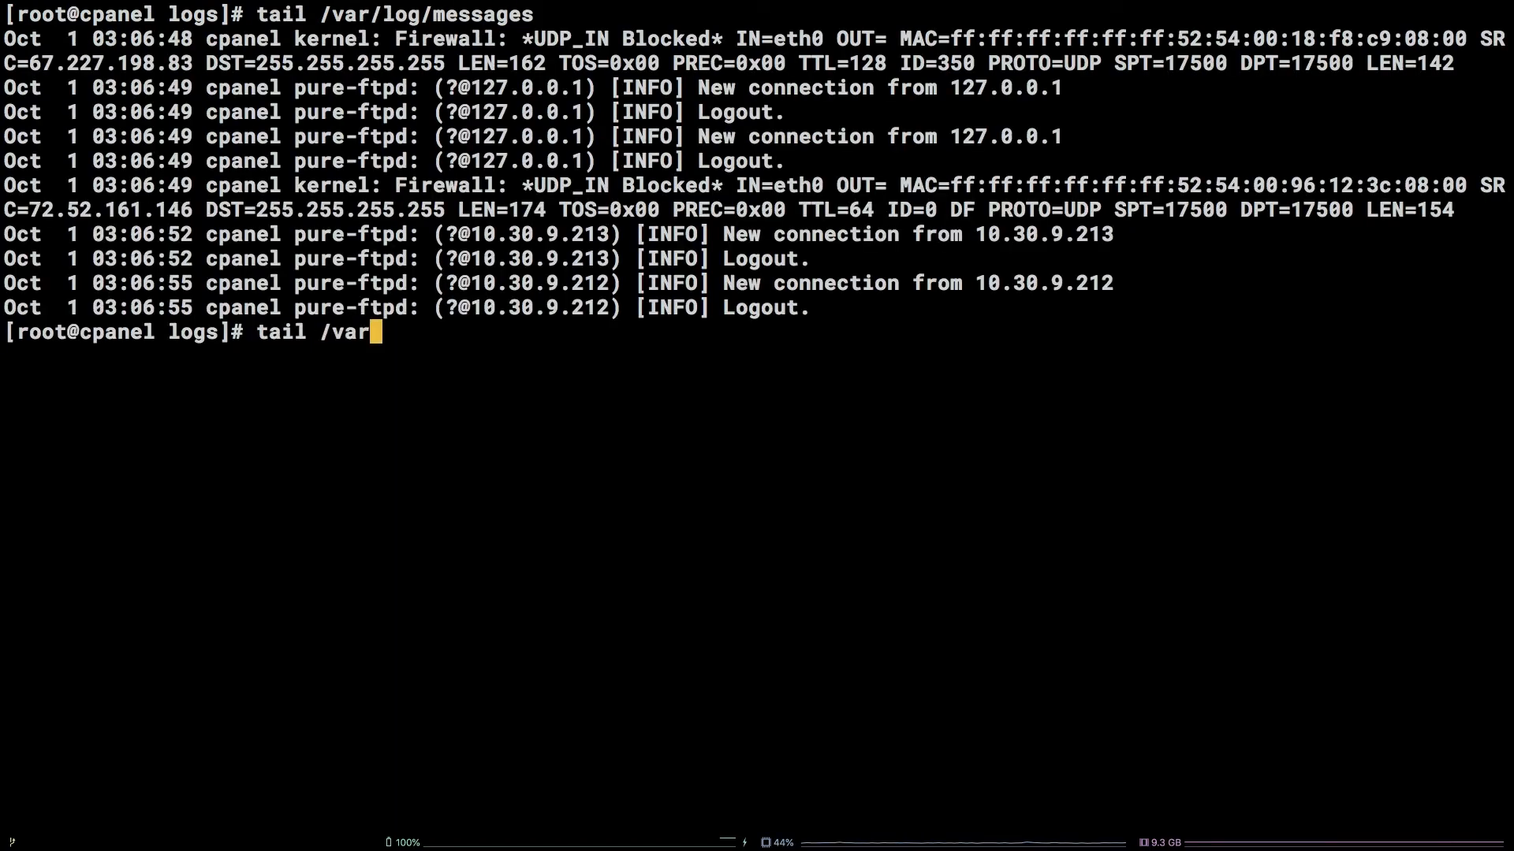
type("/log/secure")
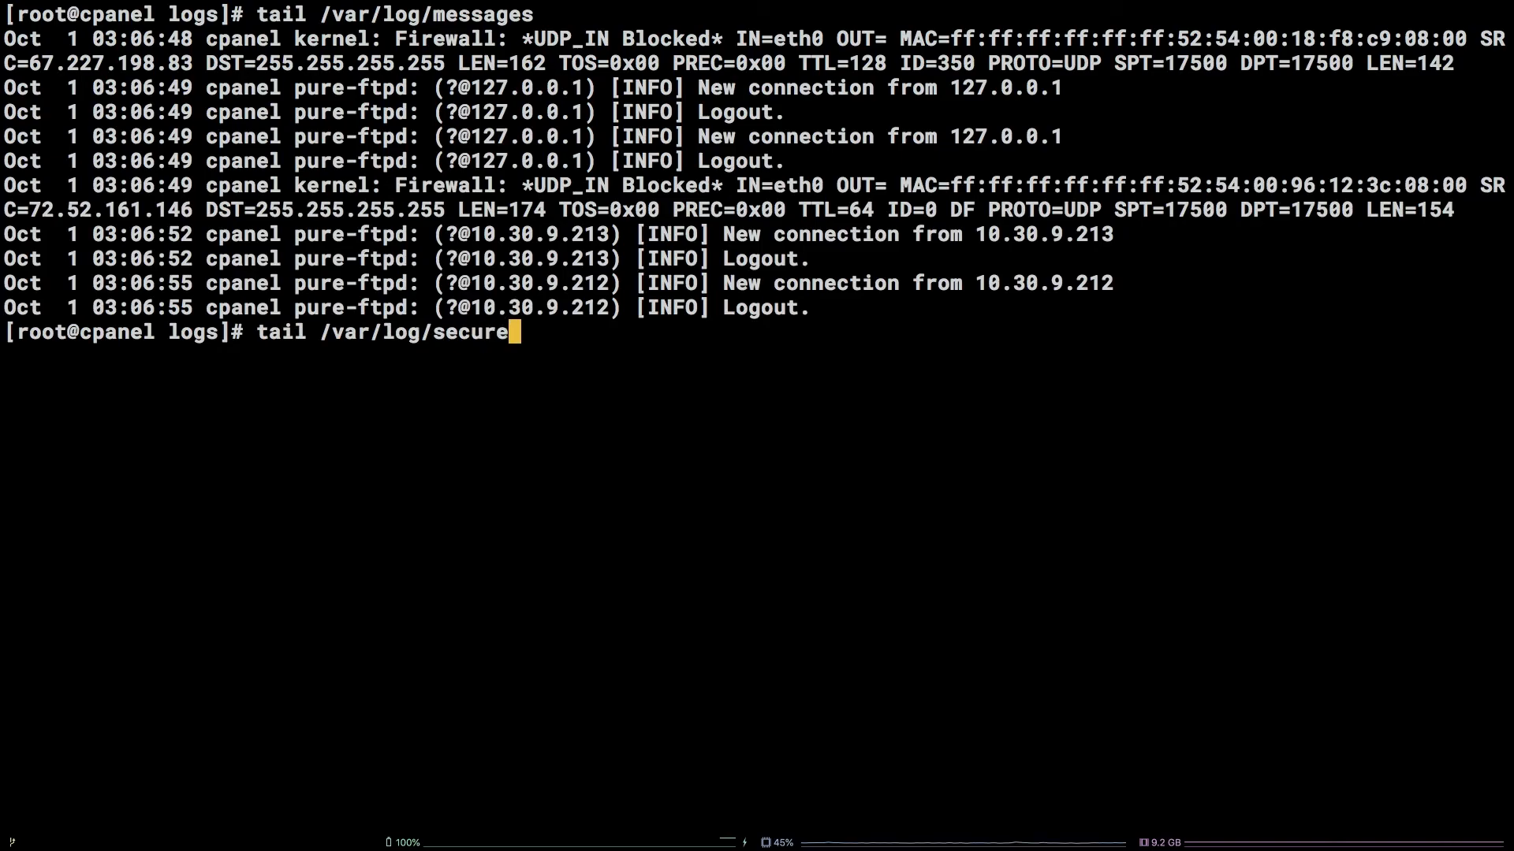
key("Return")
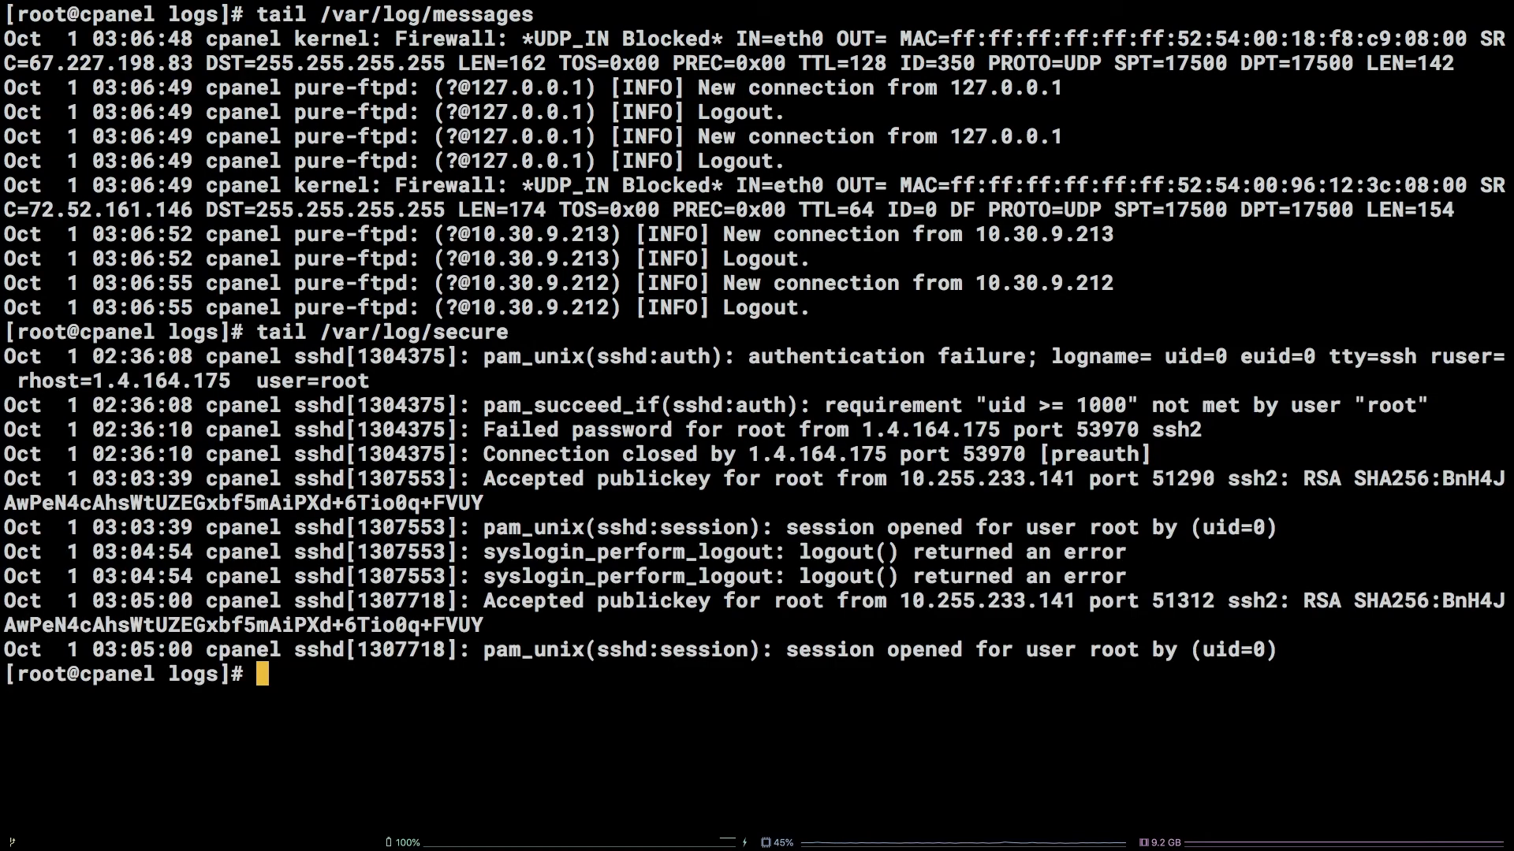